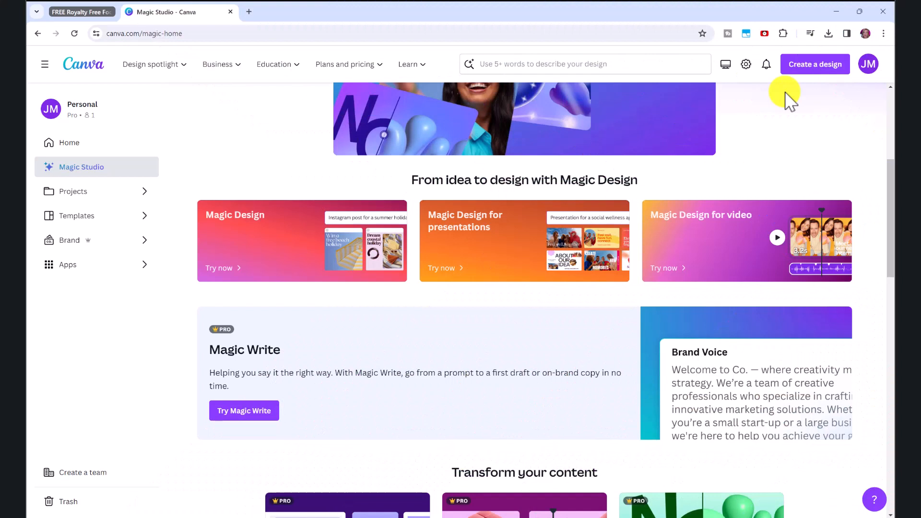
mouse_move(787, 191)
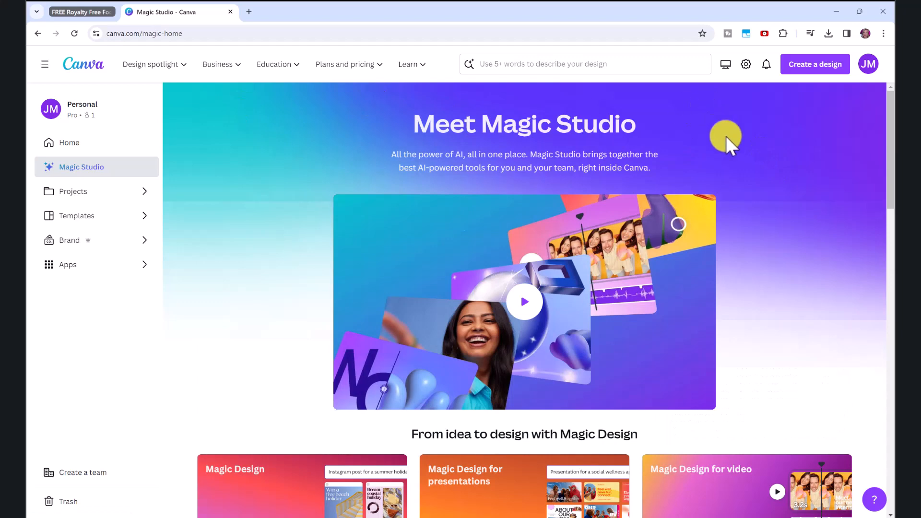
Step: Scroll to Magic Design and open the Magic Design for video intro with its preview
scroll("down", 3)
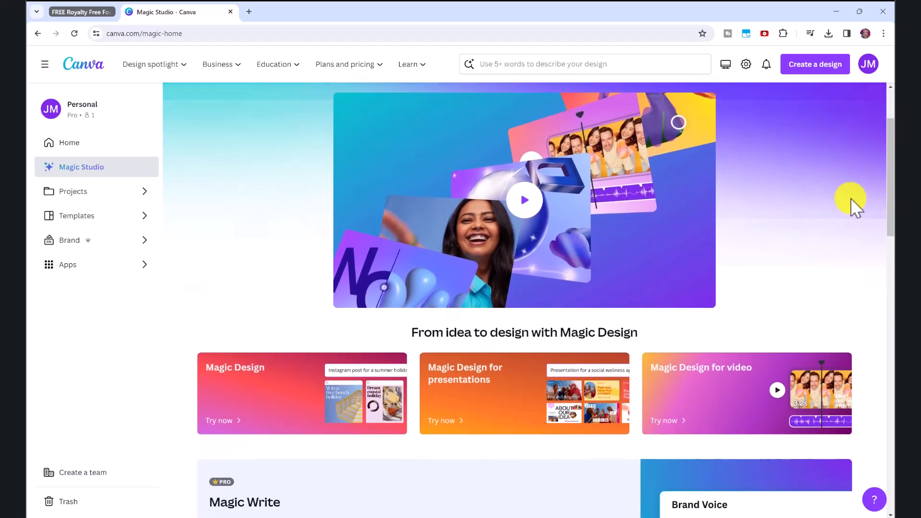
scroll("down", 3)
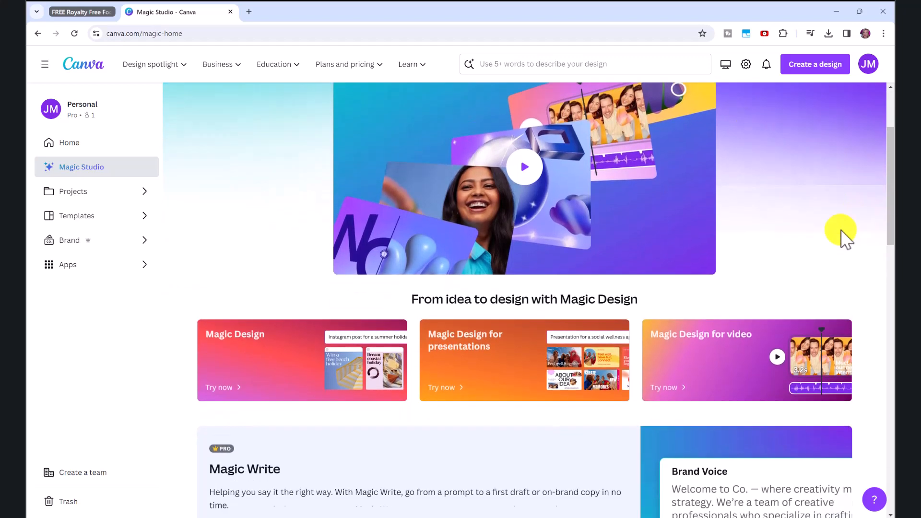
left_click(746, 359)
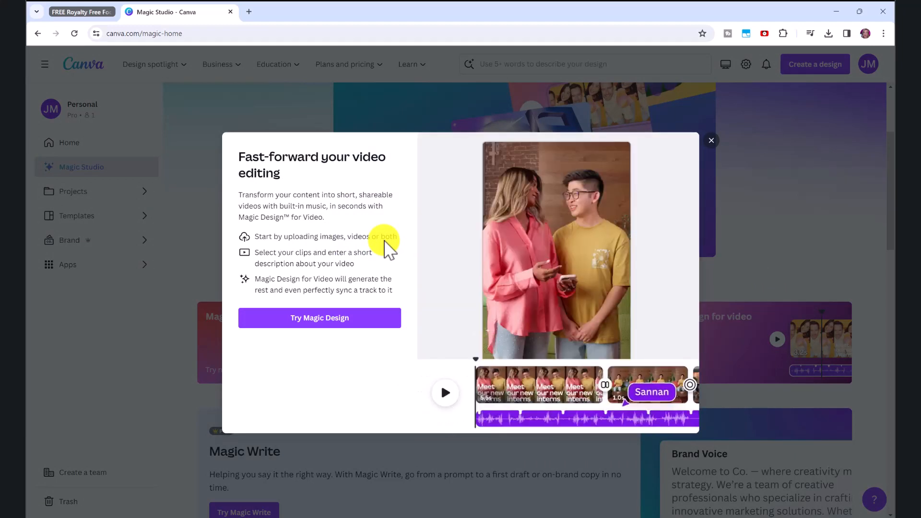
left_click(446, 392)
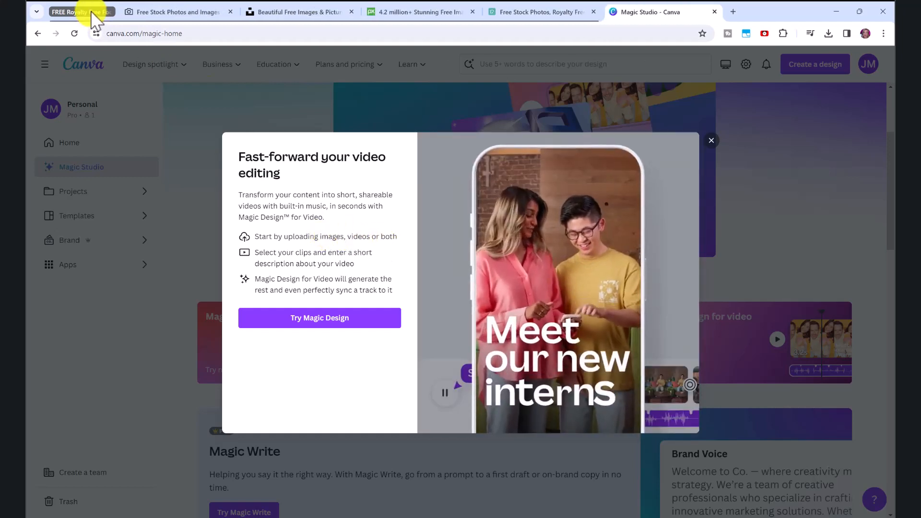
Step: Tour the StockSnap, Unsplash and Pexels free stock footage sites
left_click(173, 11)
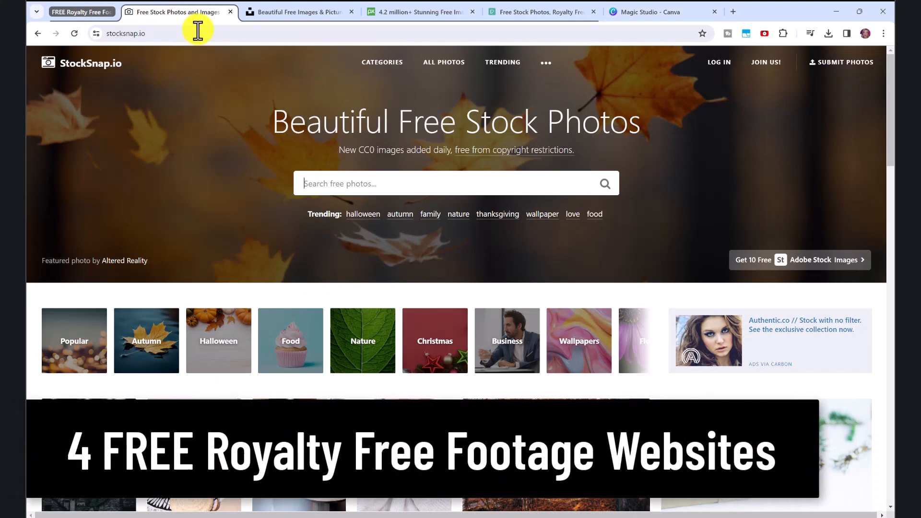
mouse_move(150, 53)
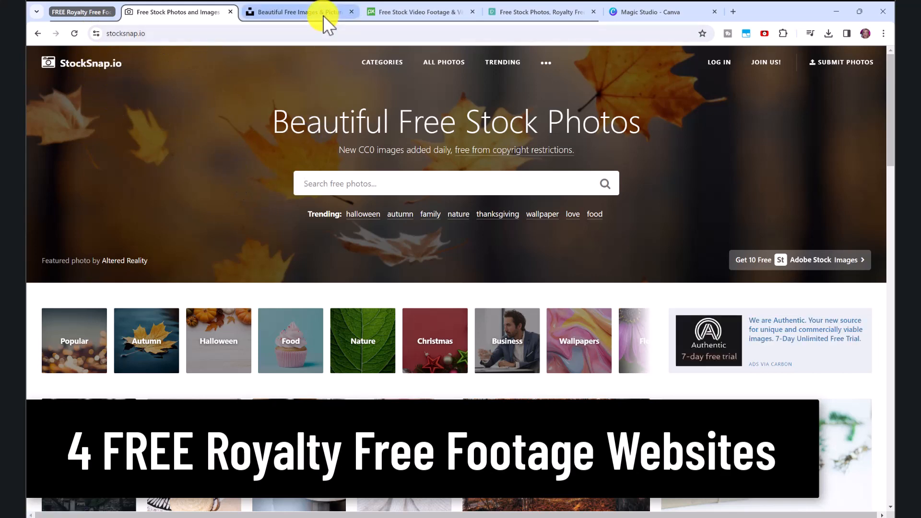
left_click(297, 12)
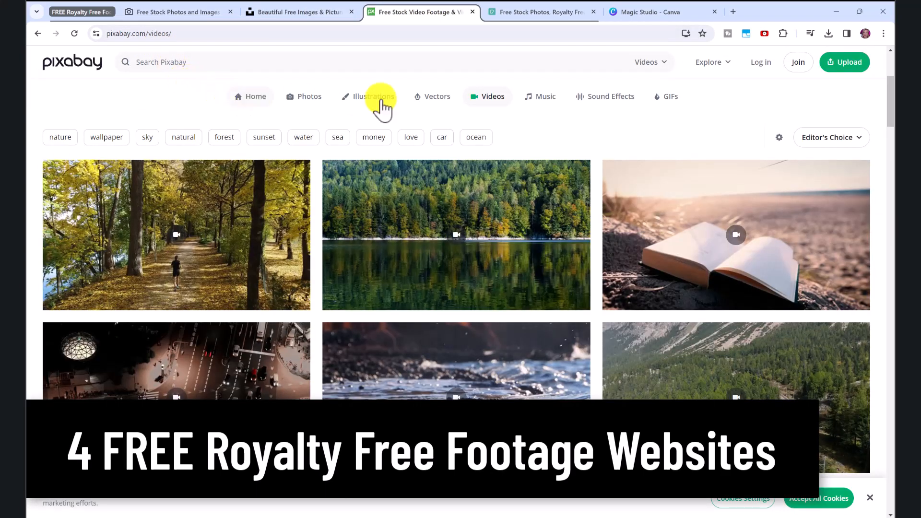
mouse_move(521, 53)
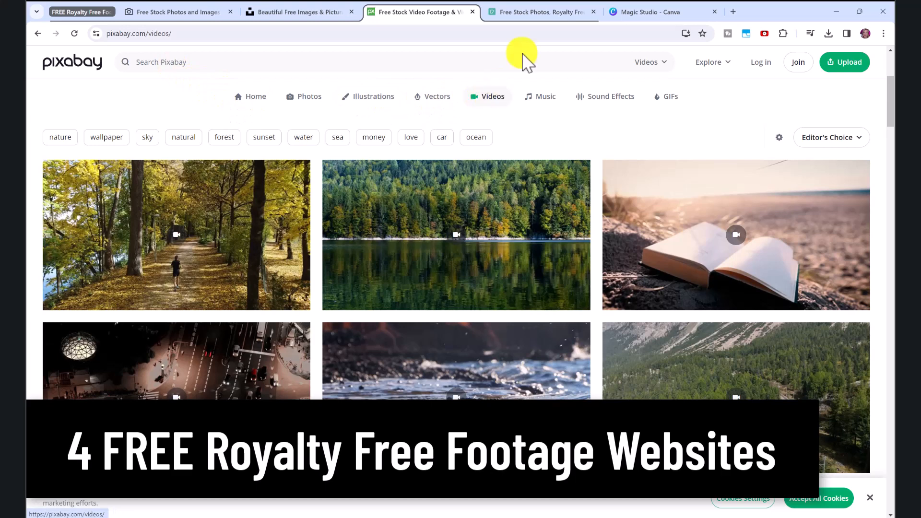
left_click(537, 11)
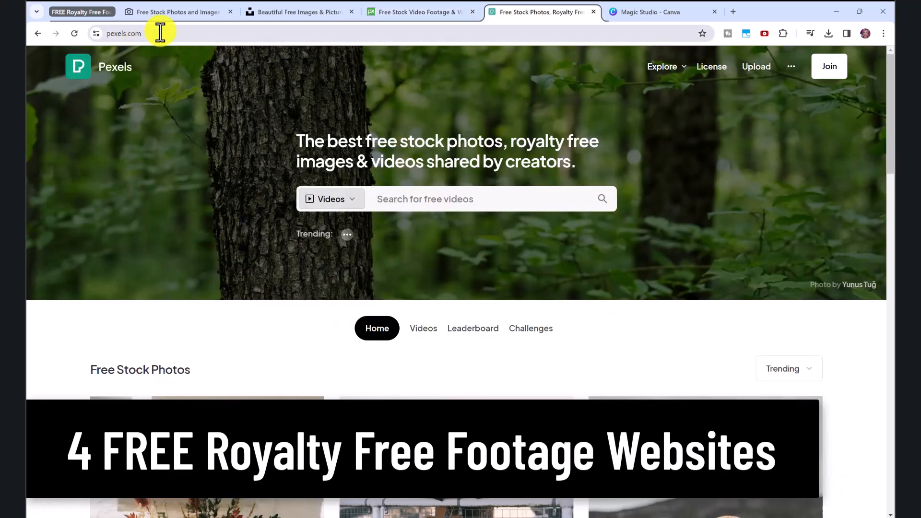
mouse_move(353, 214)
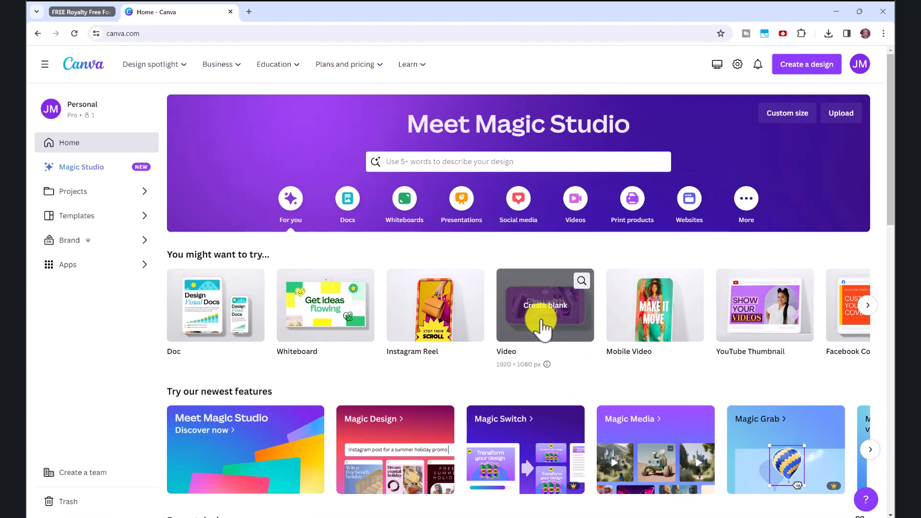
Step: Start a blank 1920 × 1080 video design
left_click(544, 305)
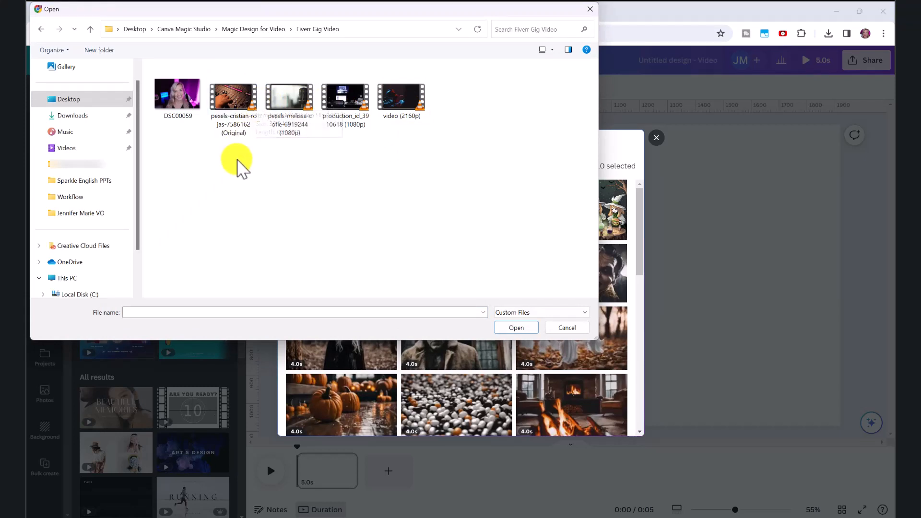
mouse_move(290, 178)
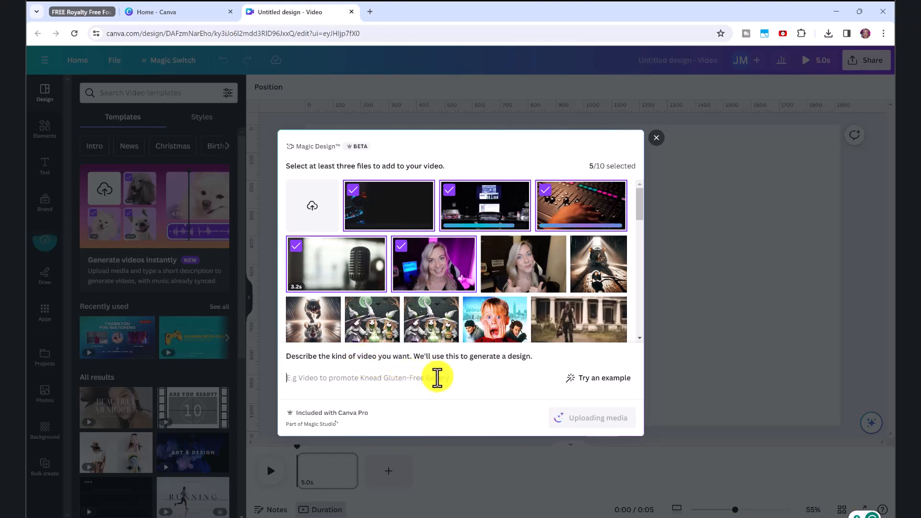
Step: Describe a voice-over-artist promo video in Magic Design and generate it
type("Video to promote my services as a voice over artist")
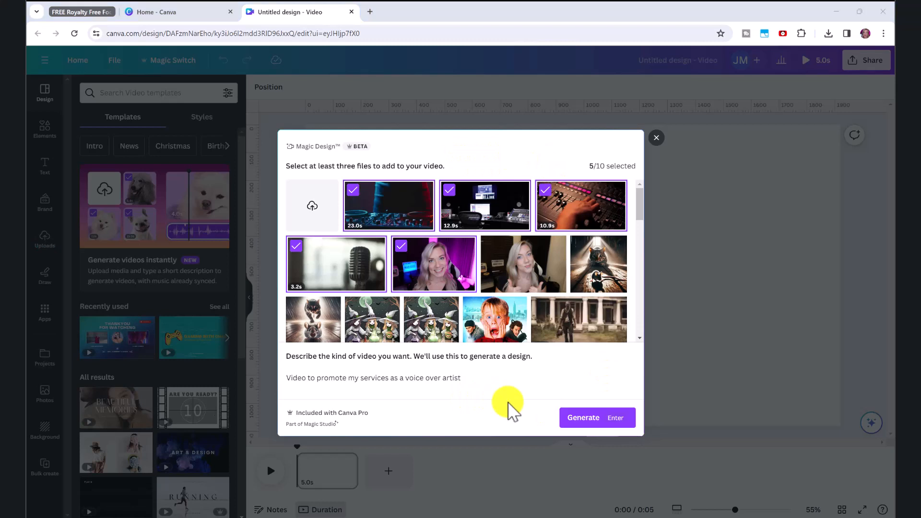
left_click(583, 418)
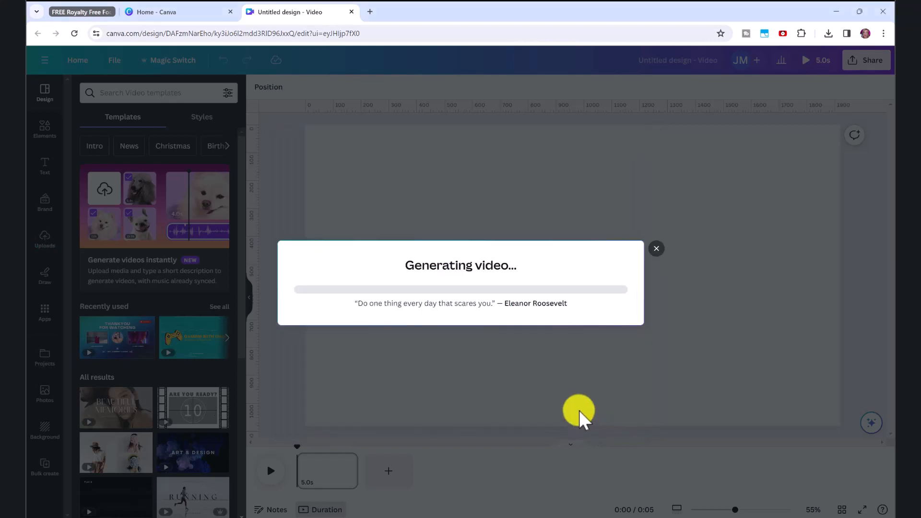
mouse_move(628, 379)
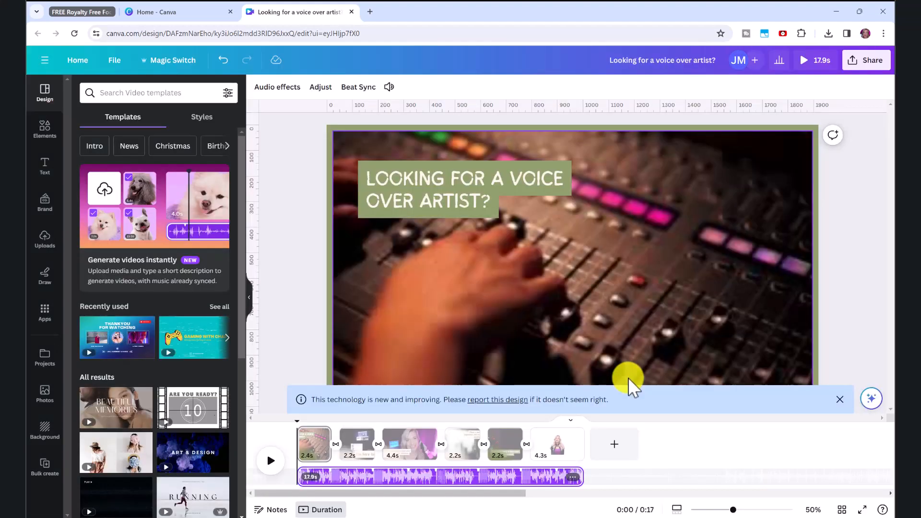
left_click(840, 400)
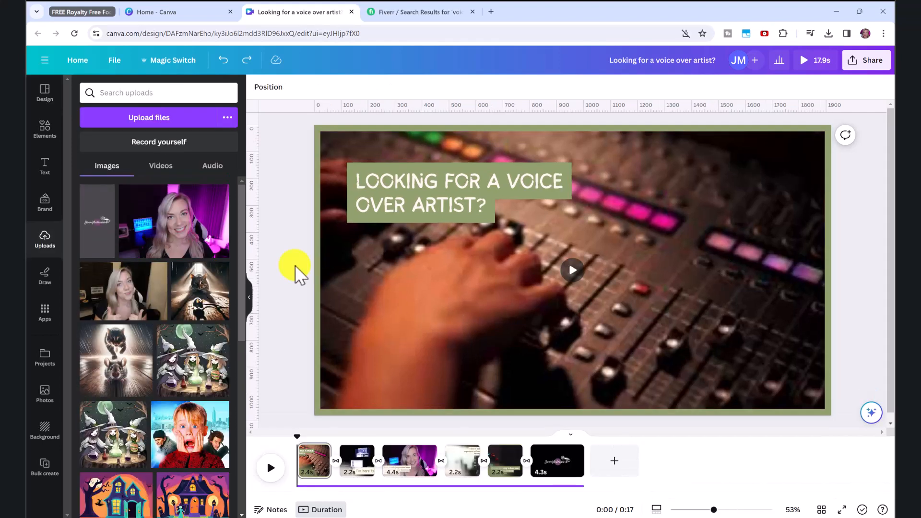
mouse_move(295, 500)
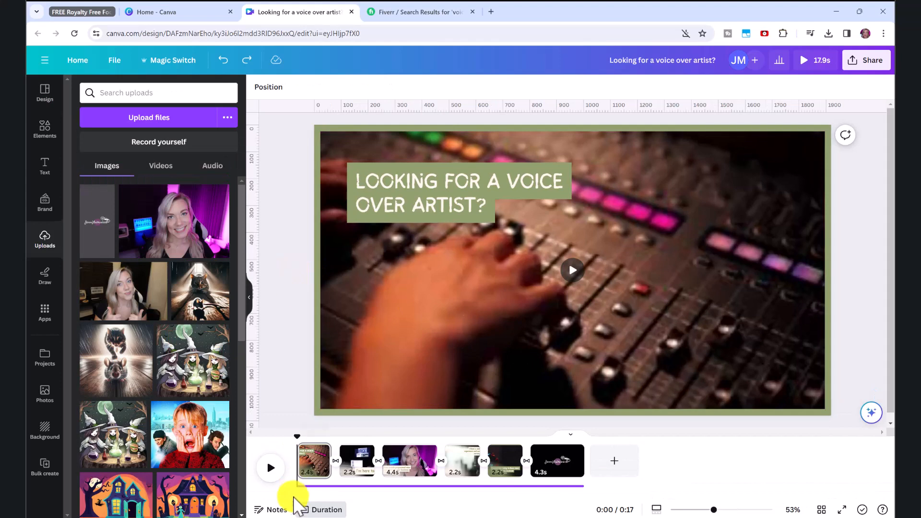
left_click(270, 468)
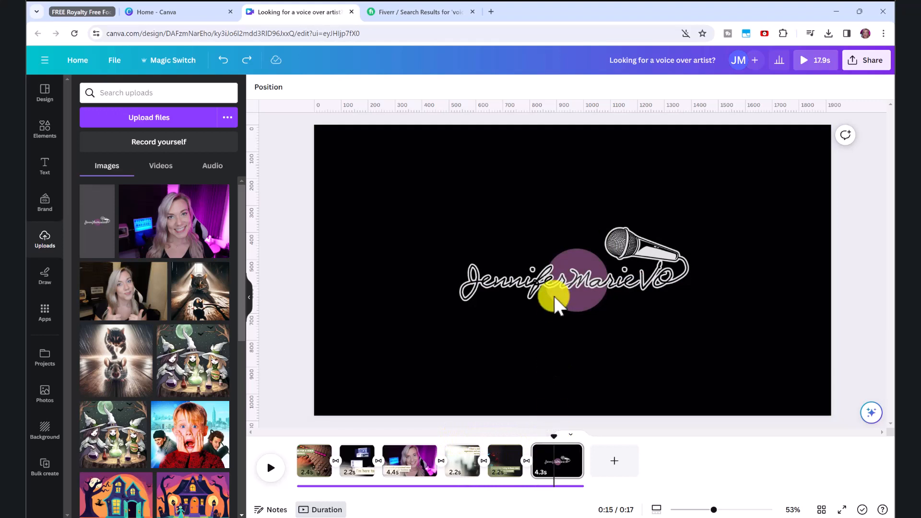
left_click_drag(555, 300, 494, 296)
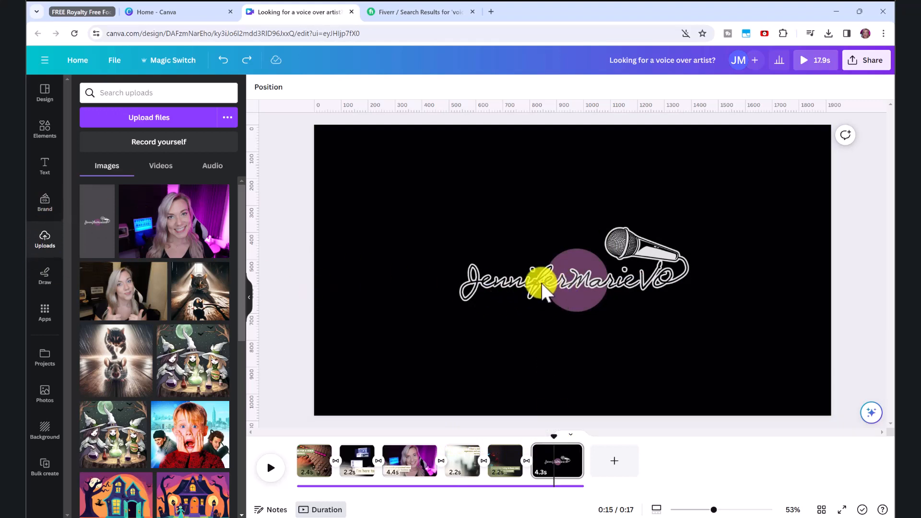
mouse_move(614, 461)
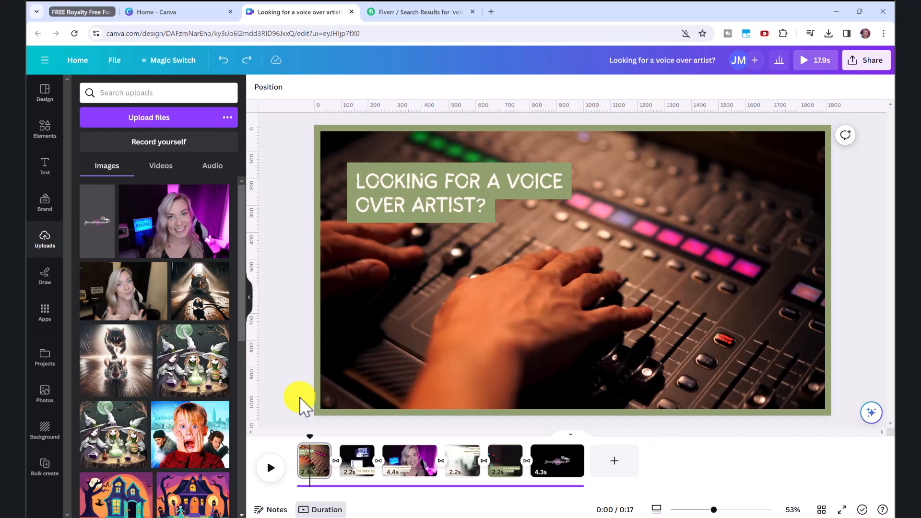
mouse_move(334, 362)
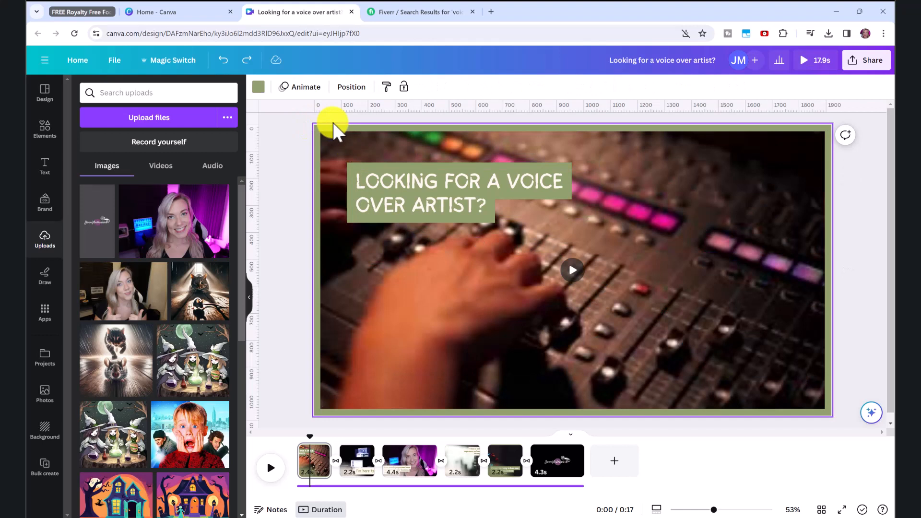
mouse_move(258, 86)
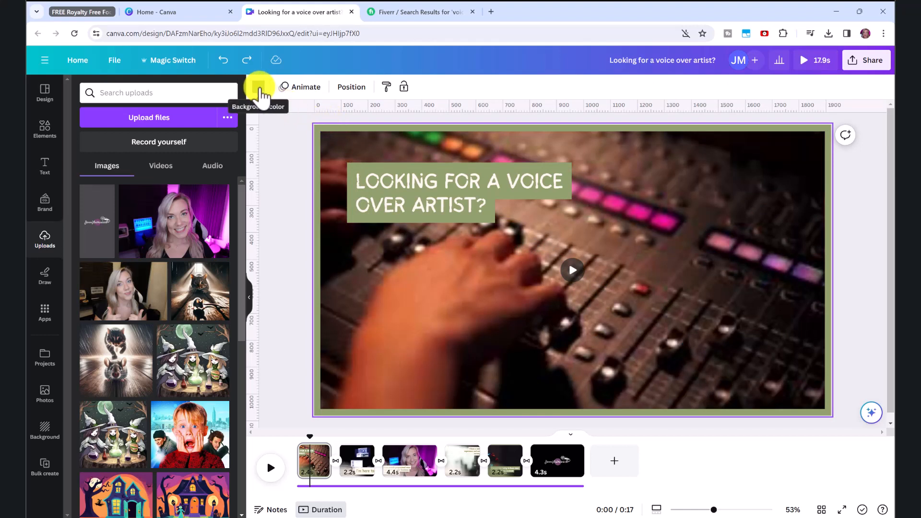
left_click(259, 86)
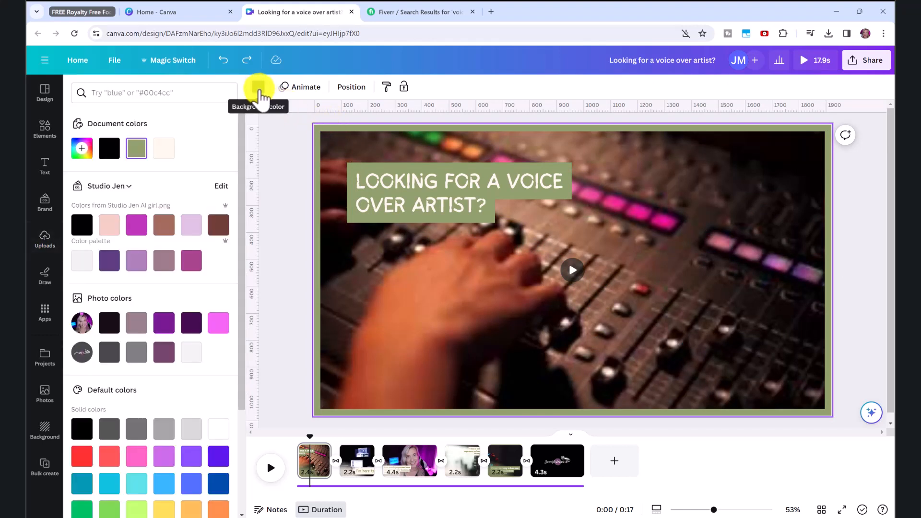
left_click(136, 225)
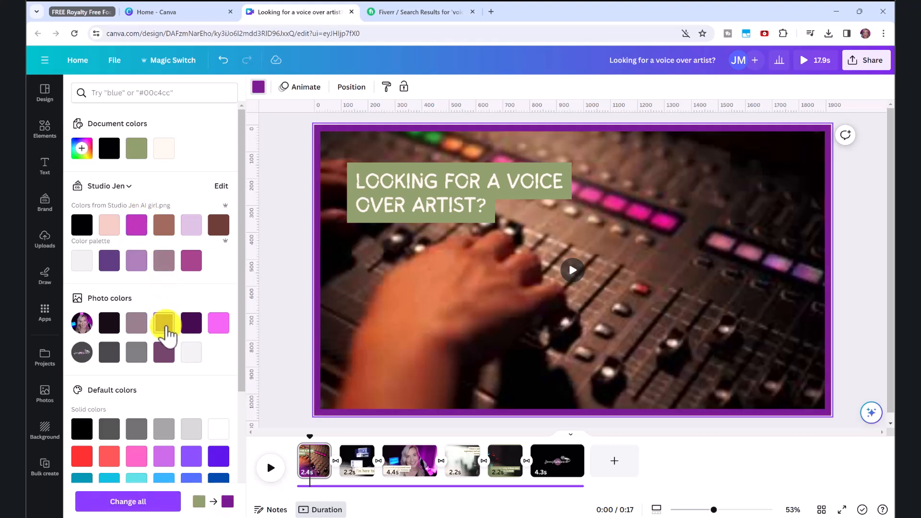
left_click(164, 323)
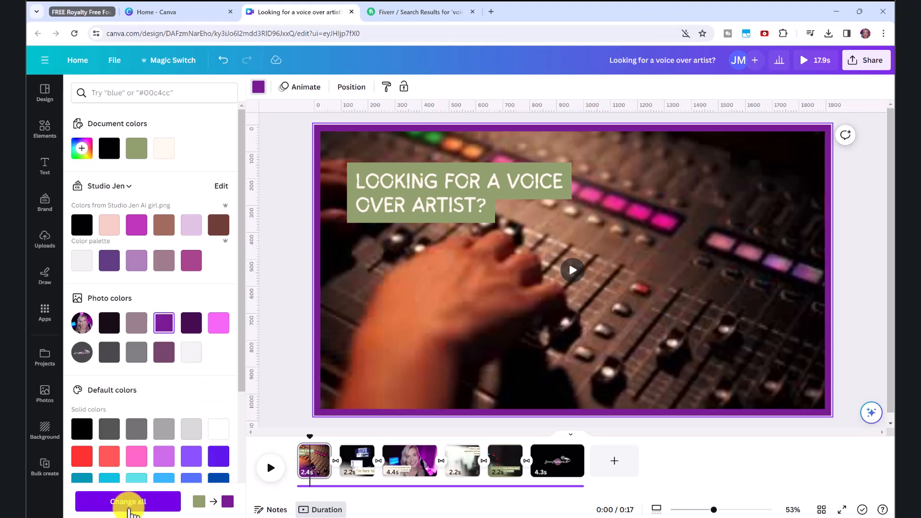
left_click(127, 501)
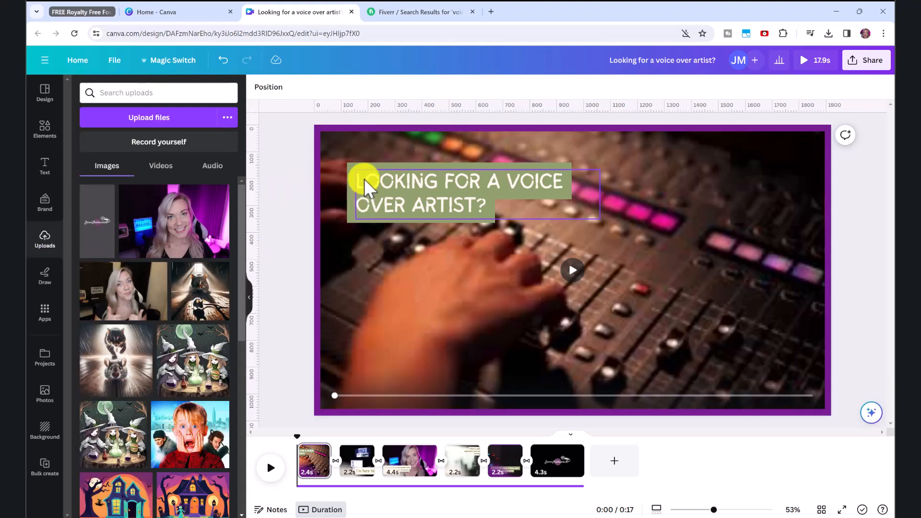
mouse_move(364, 179)
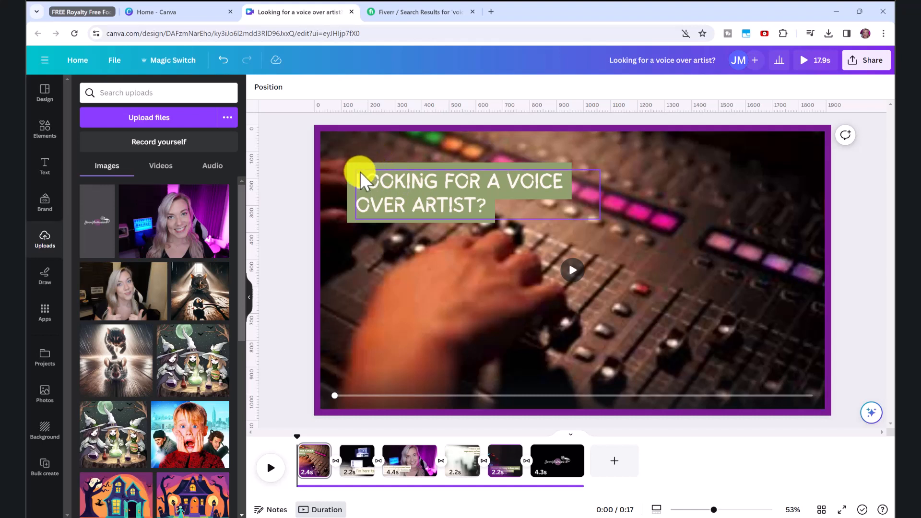
mouse_move(375, 194)
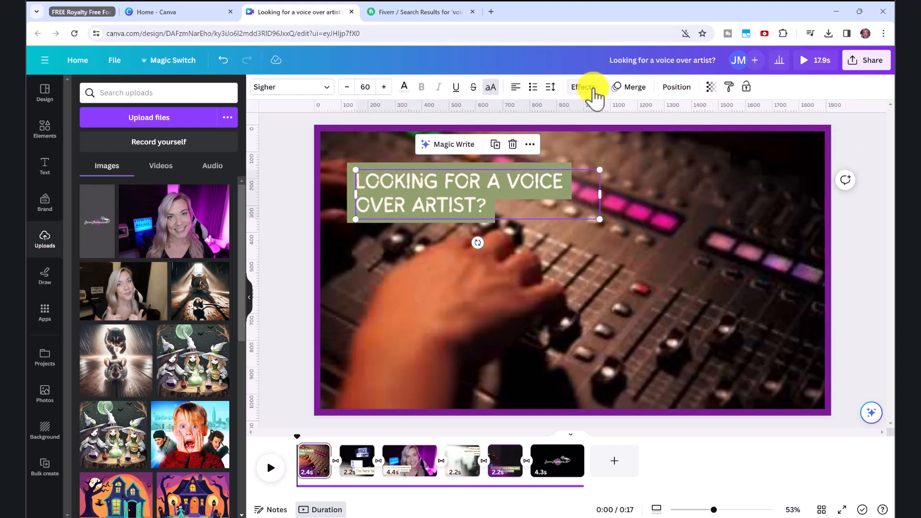
Step: Make the opening title's highlight background black, then select page 3's services text
left_click(582, 86)
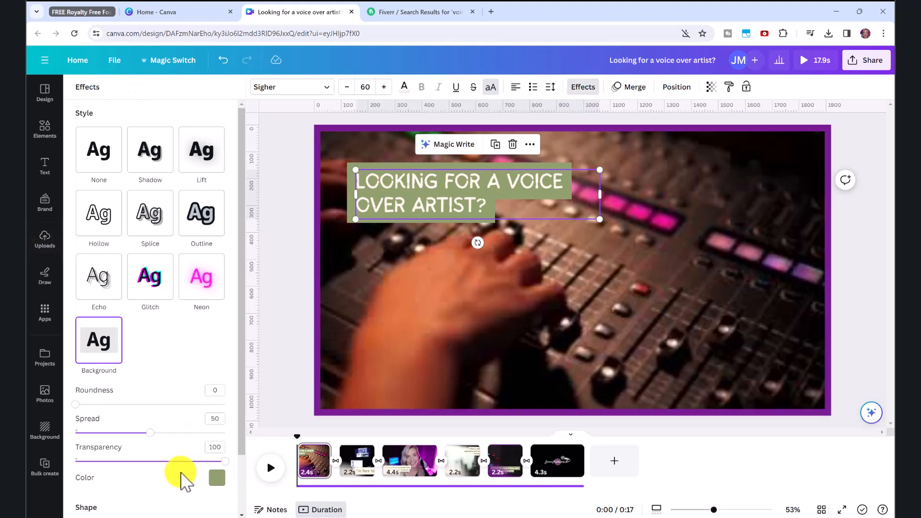
left_click(217, 478)
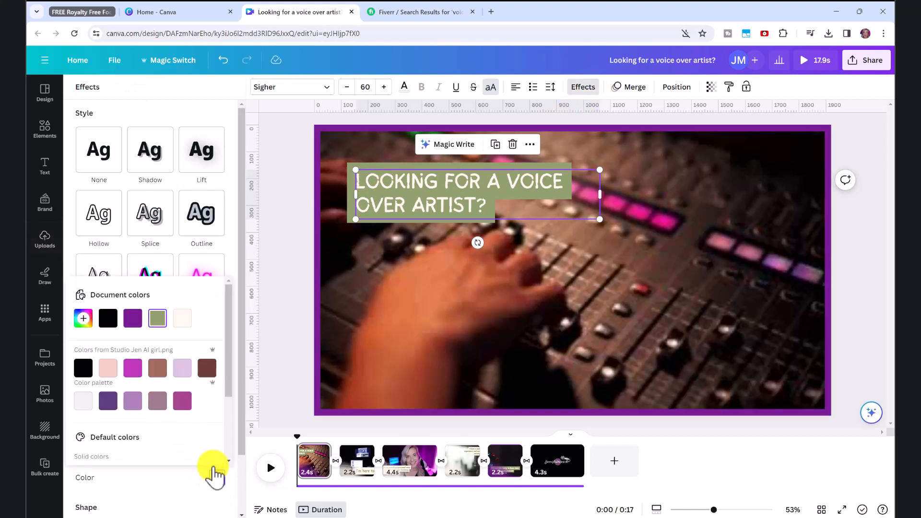
left_click(107, 319)
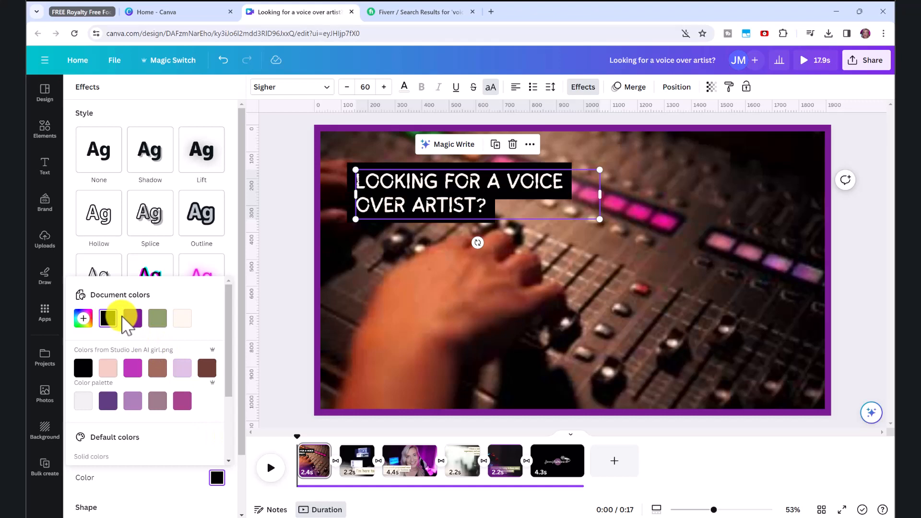
left_click(45, 239)
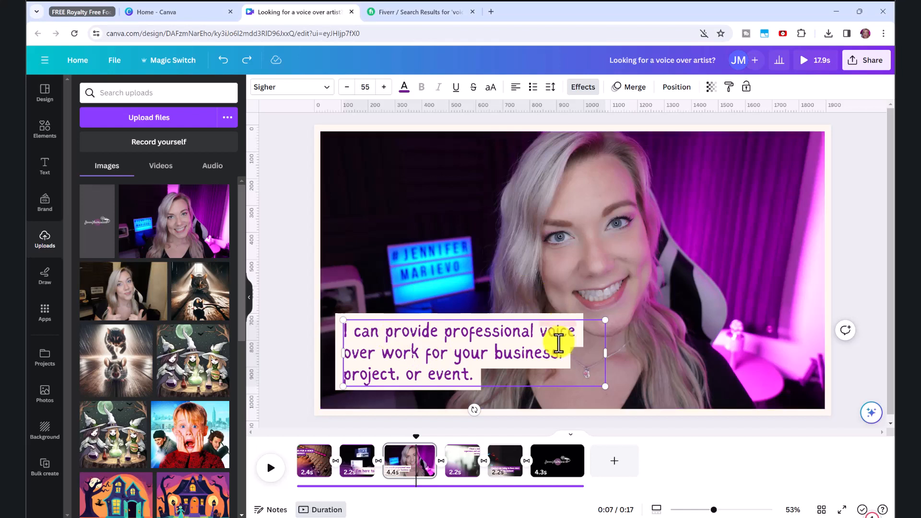
type("North America")
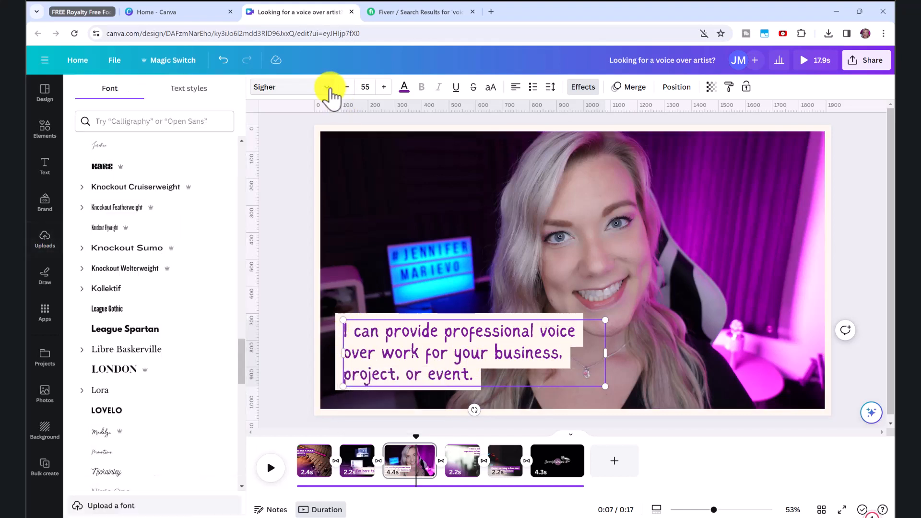
Step: Replace Sigher with Impact on every text in the promo, then open Share
left_click(154, 121)
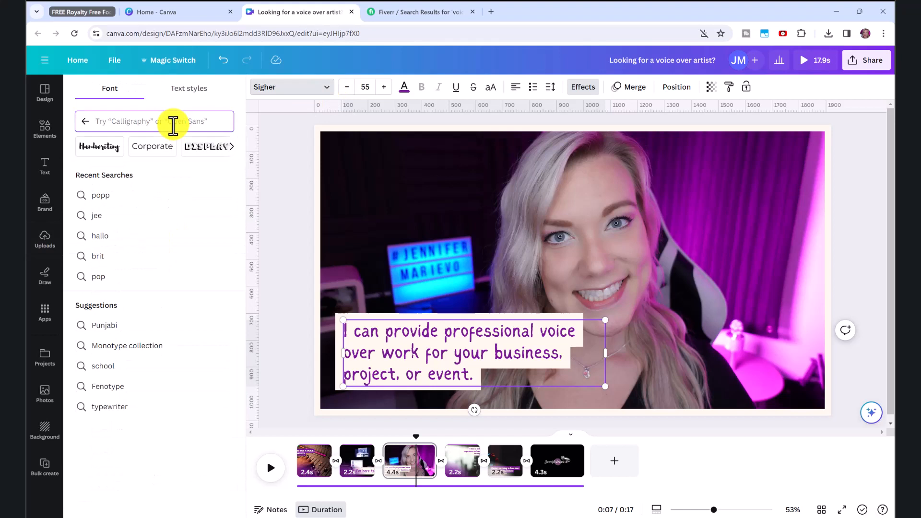
type("impa")
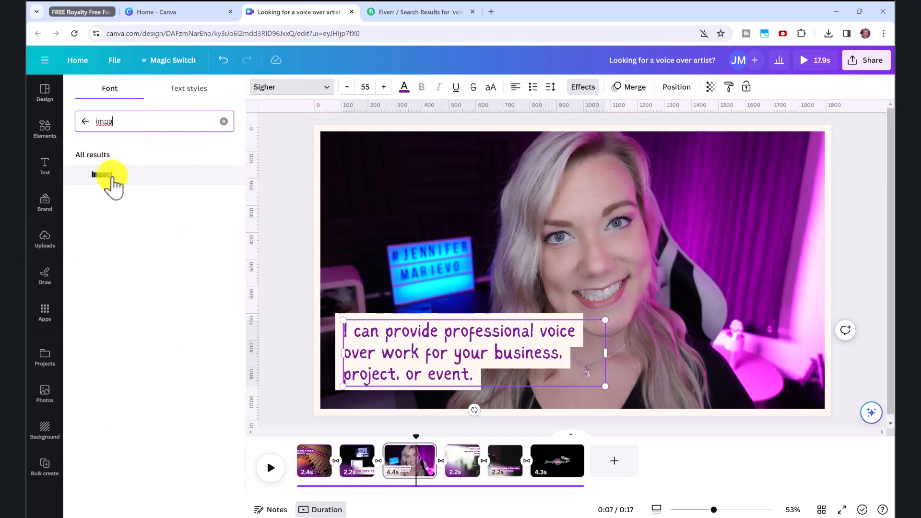
left_click(102, 174)
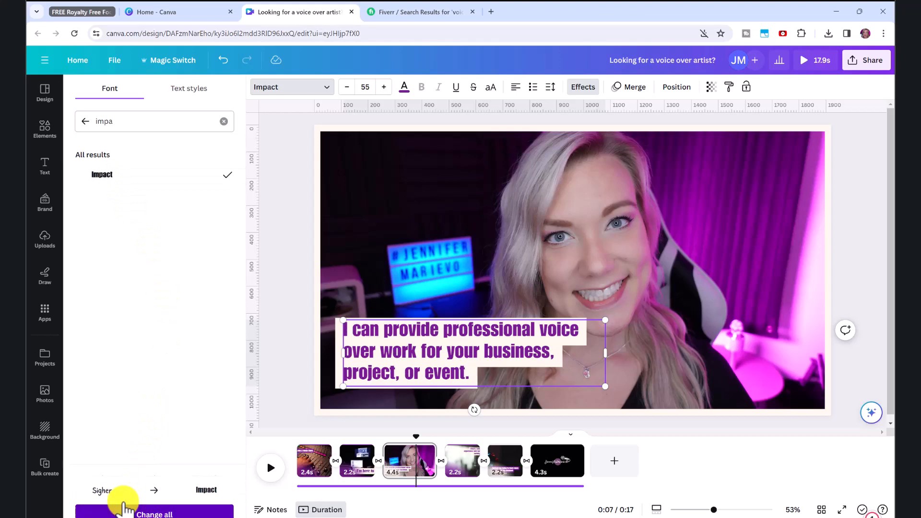
left_click(154, 514)
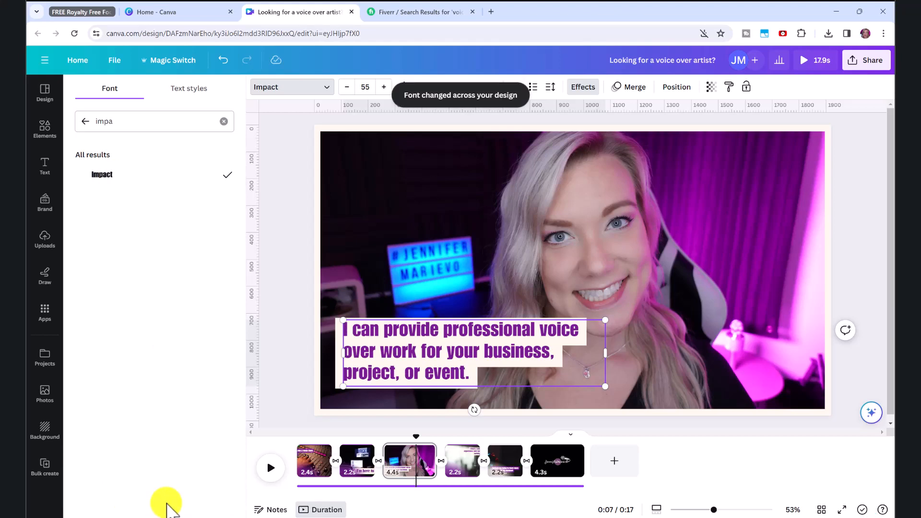
left_click(314, 460)
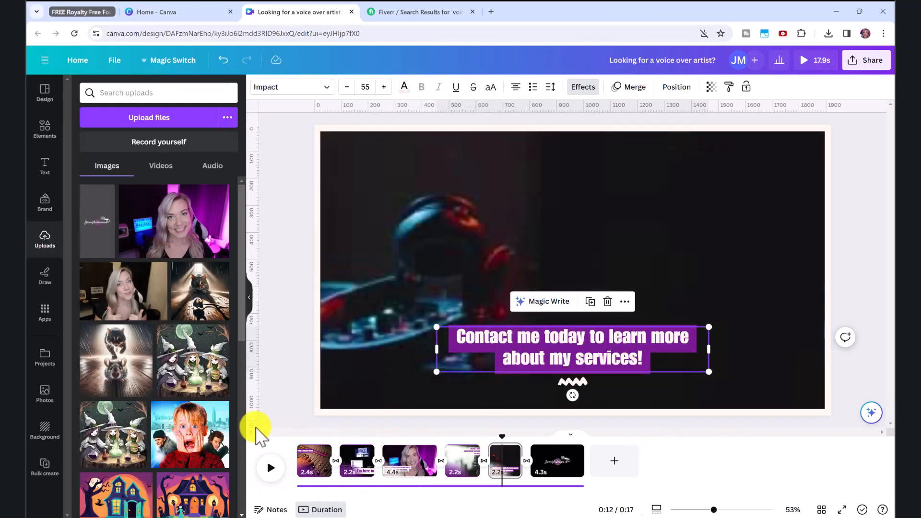
mouse_move(872, 60)
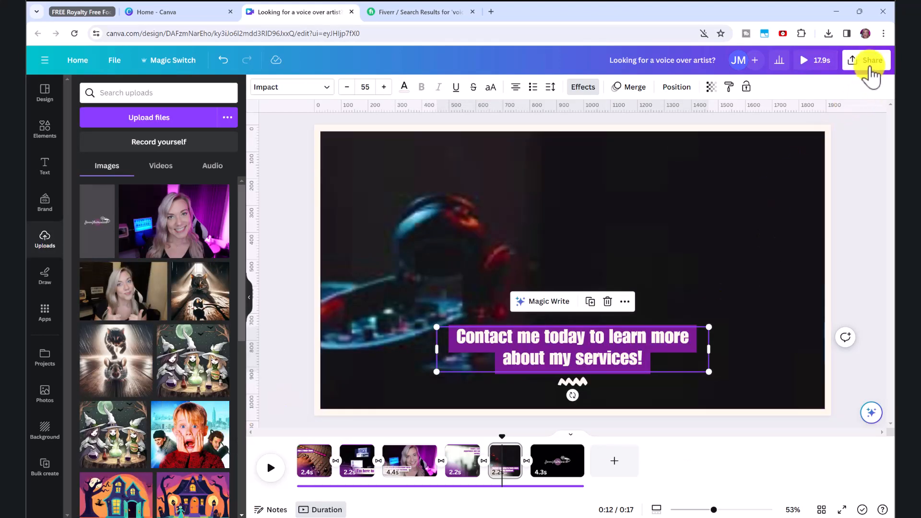
left_click(872, 60)
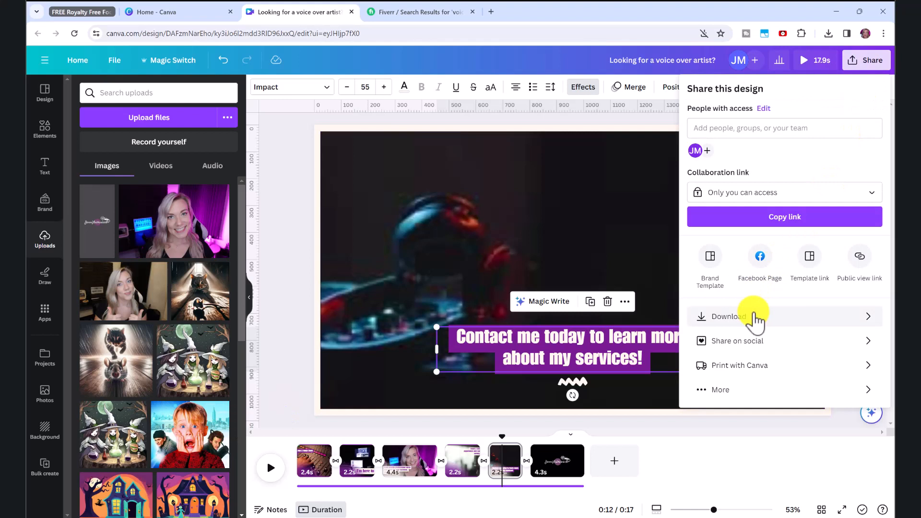
Step: Open download settings set to MP4 Video, 1080p, all six pages
left_click(728, 317)
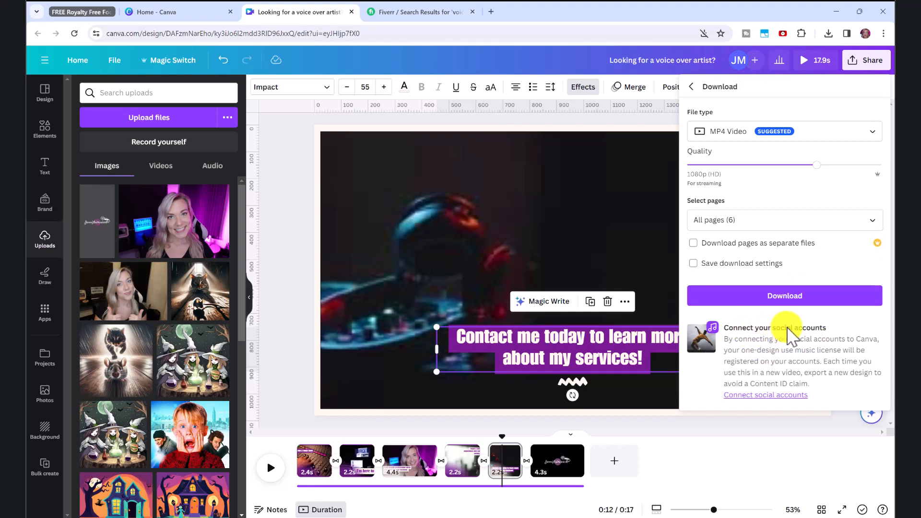
mouse_move(722, 392)
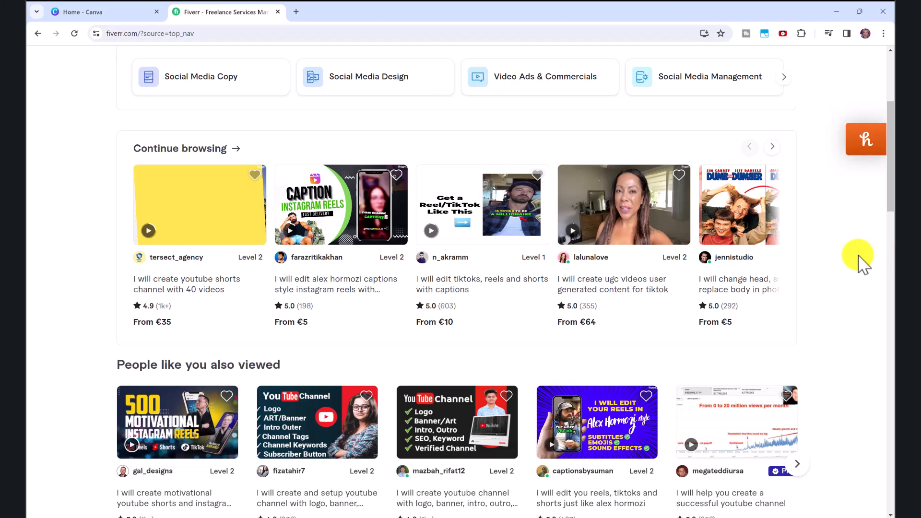
mouse_move(91, 136)
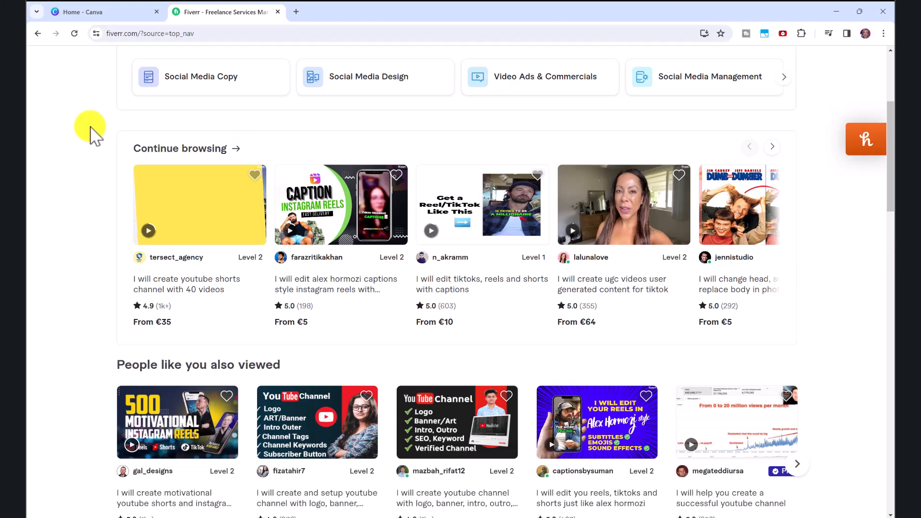
Step: Leave Fiverr's gig listings and return to the Home - Canva tab
left_click(104, 11)
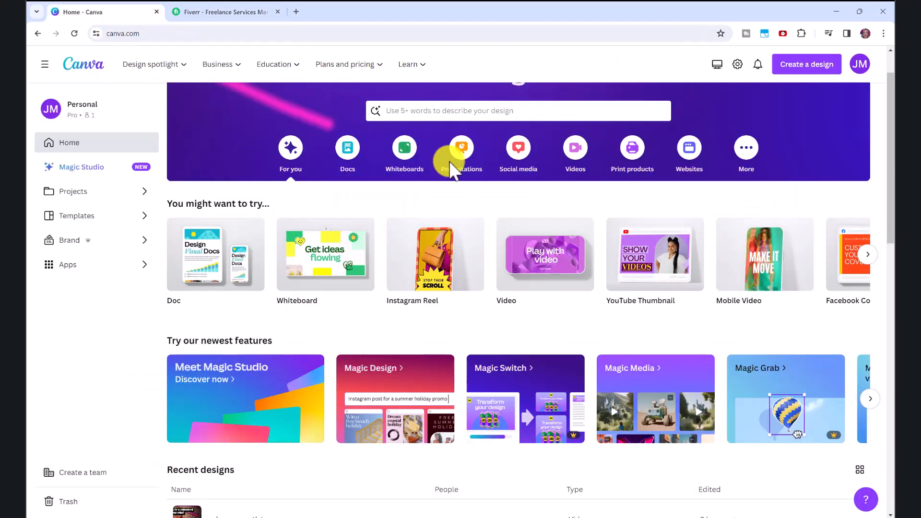
mouse_move(540, 185)
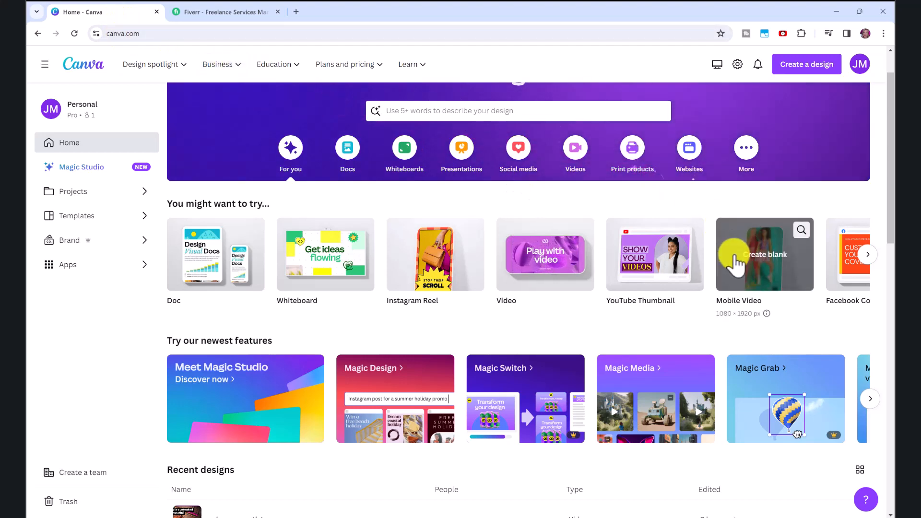
Step: Create a blank mobile video, upload Christmas clips, and generate it with a YouTube Shorts prompt
left_click(764, 254)
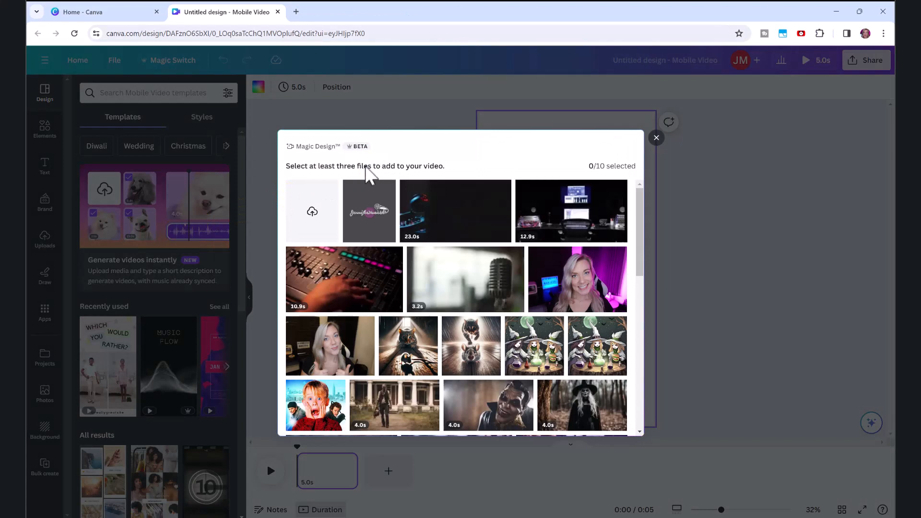
mouse_move(312, 235)
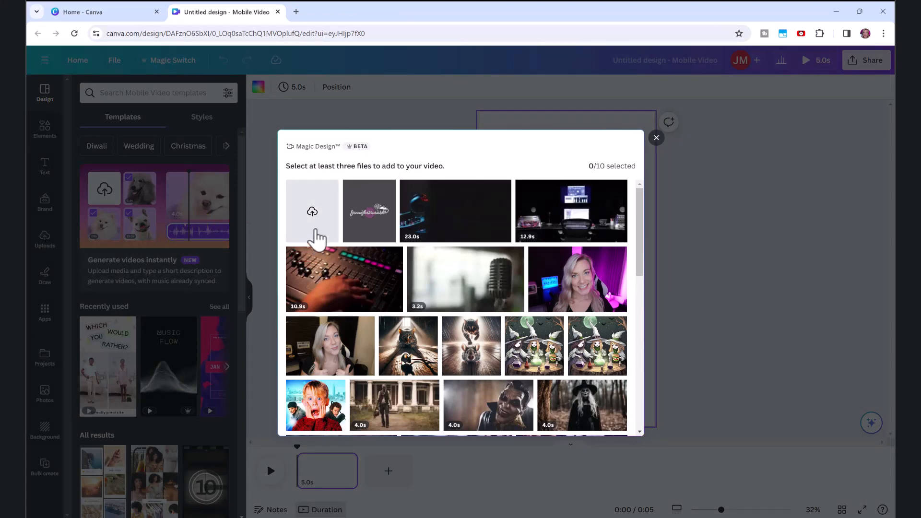
left_click(312, 212)
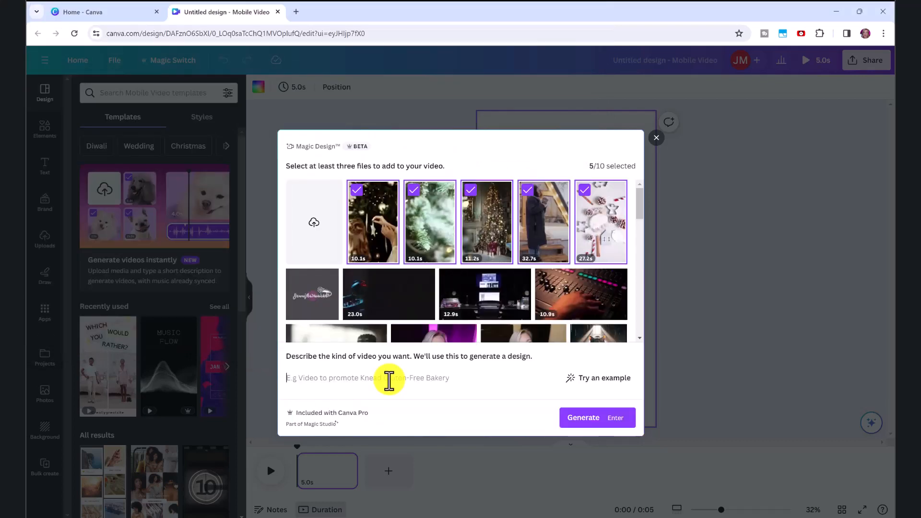
type("YouTube Shorts about 5 Christmas Facts Around the Wo")
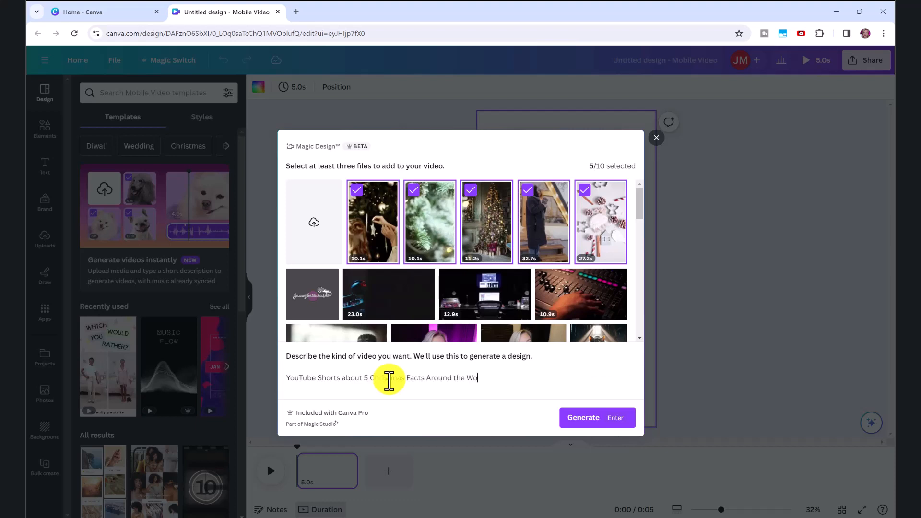
left_click(583, 418)
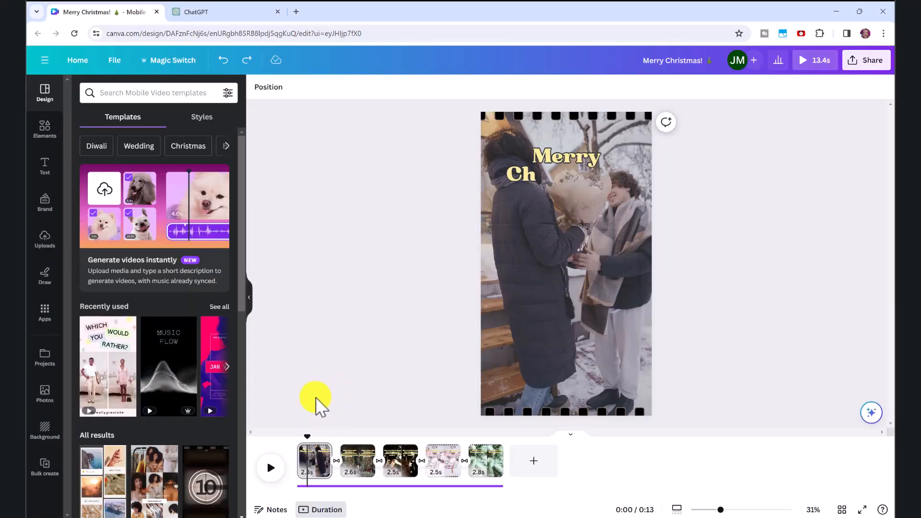
Step: Preview the Christmas video, outline the red 'Did you know' question, and resize its box
left_click(270, 468)
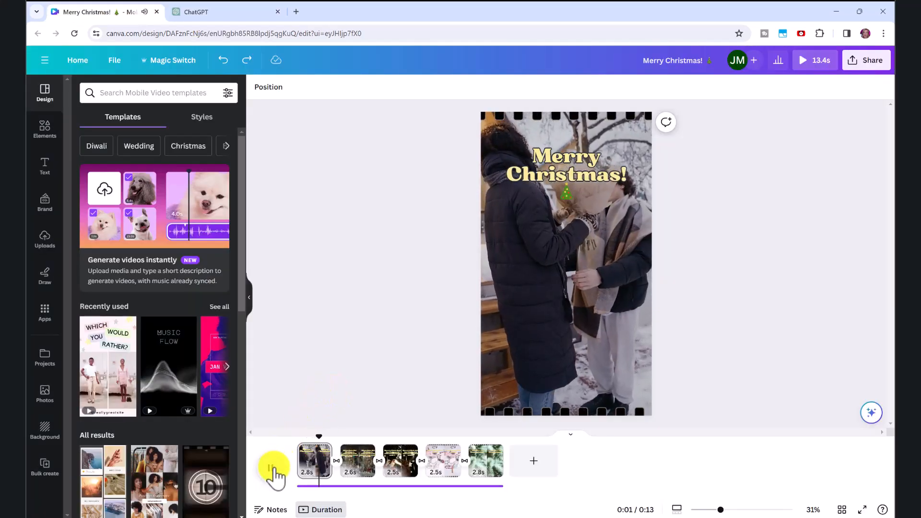
left_click(273, 464)
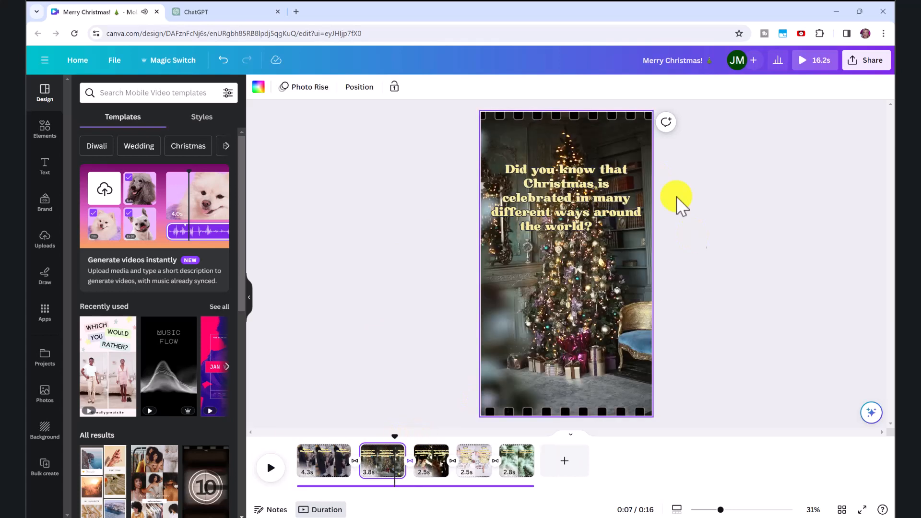
left_click(566, 197)
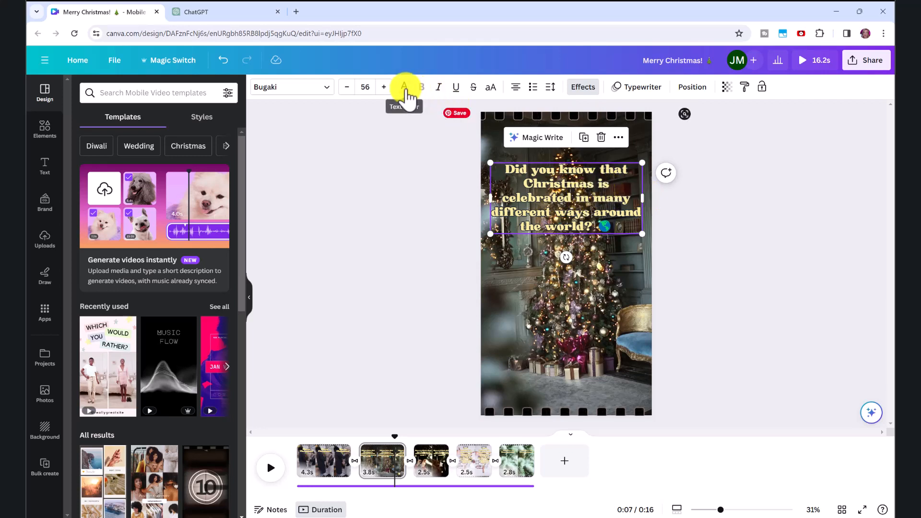
left_click(404, 87)
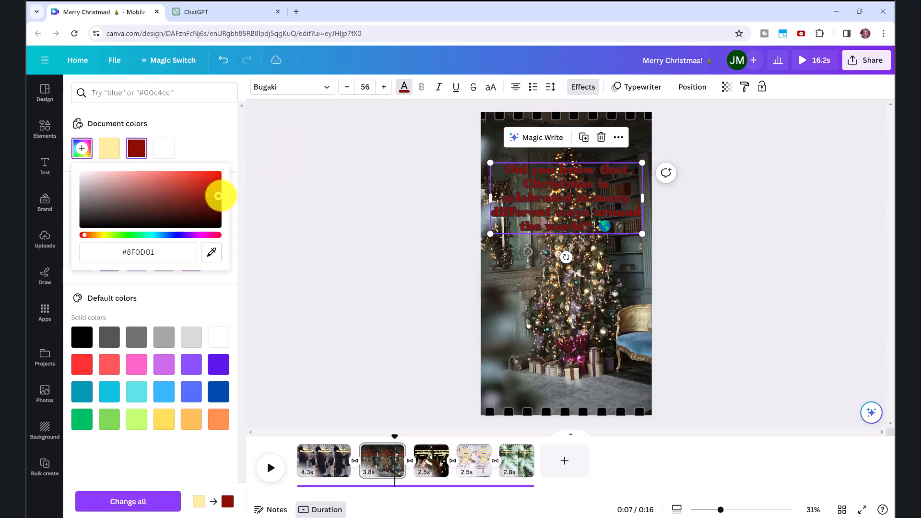
left_click(582, 87)
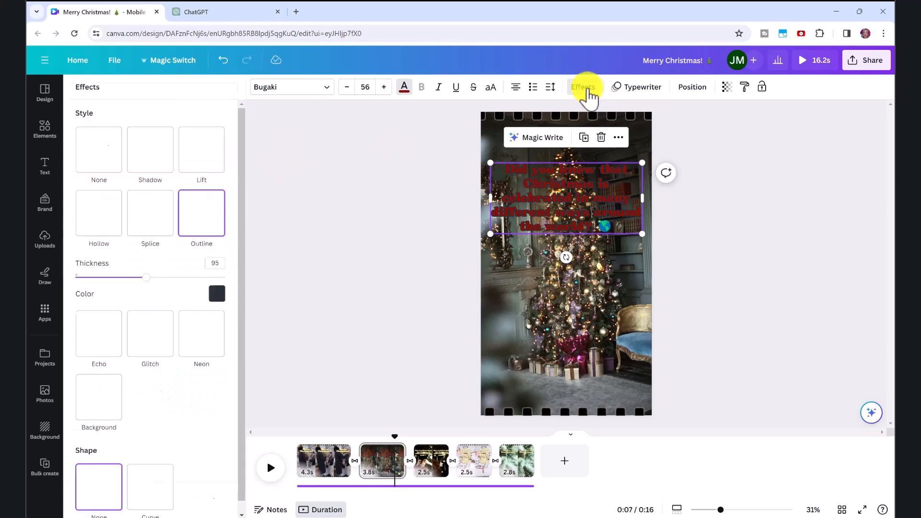
left_click(217, 294)
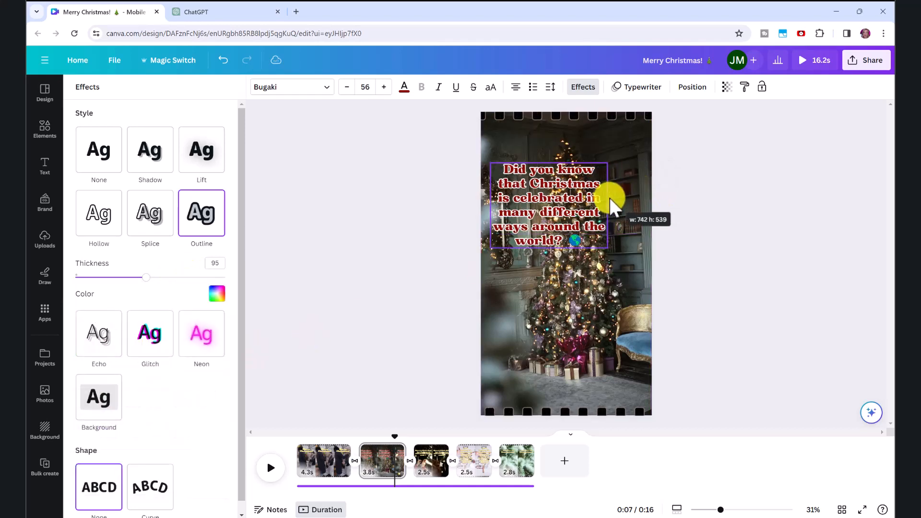
left_click_drag(608, 199, 628, 300)
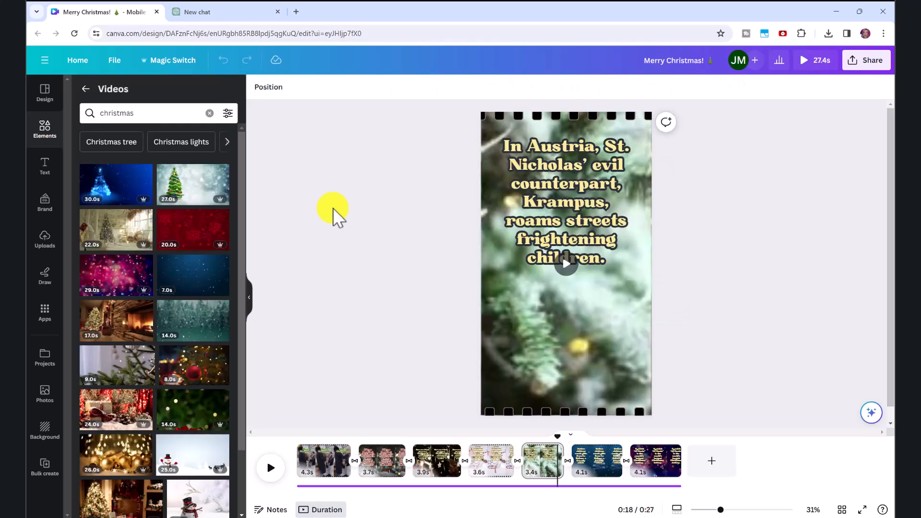
mouse_move(380, 338)
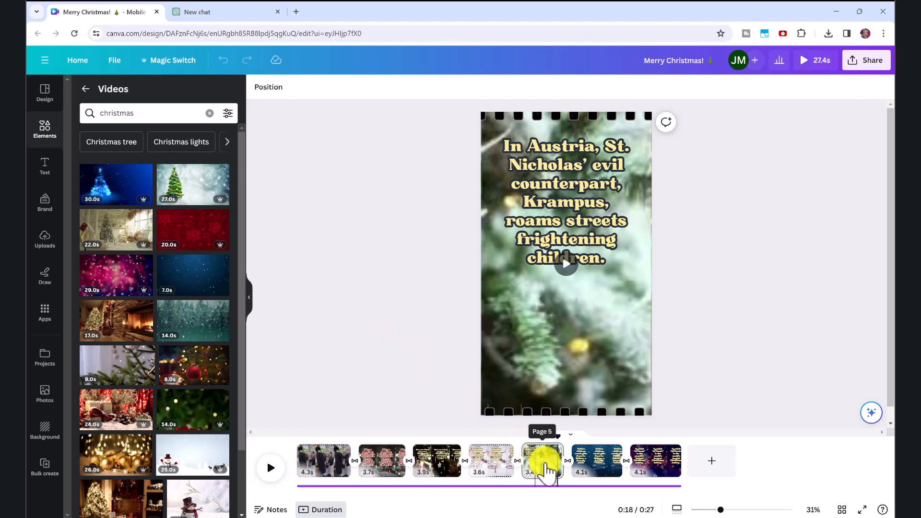
Step: Duplicate the Krampus slide and rewrite its caption as the German pickle-ornament fact in larger type
right_click(542, 460)
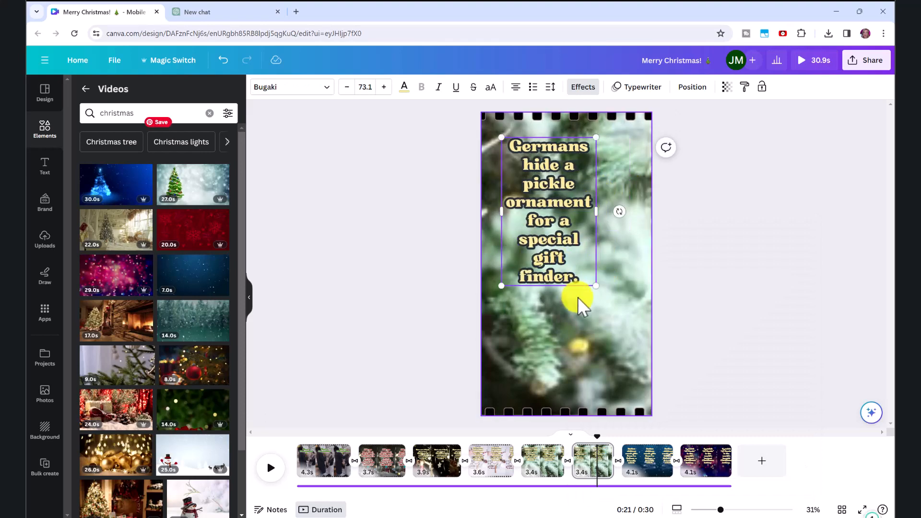
left_click(384, 87)
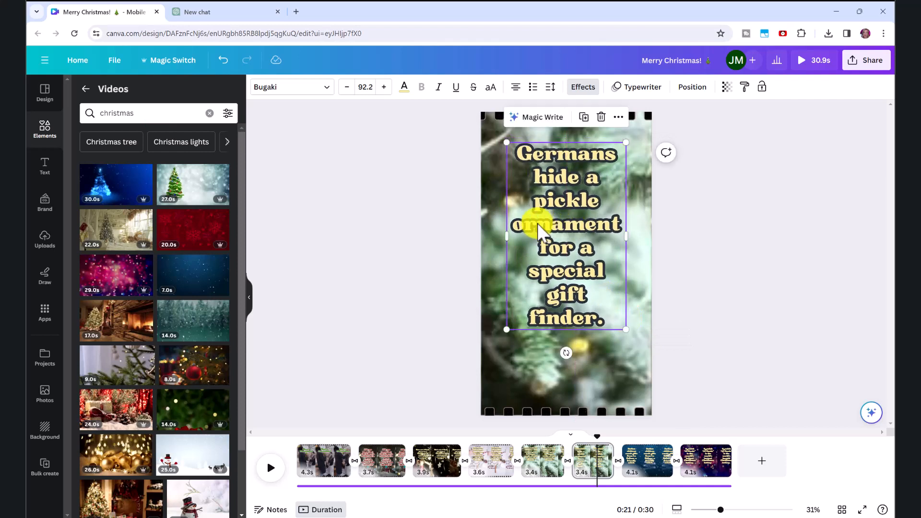
left_click(44, 129)
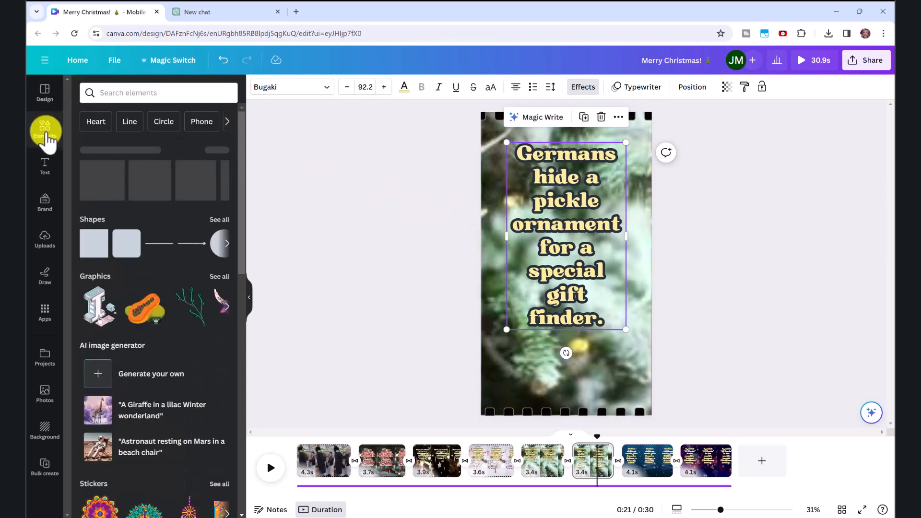
Step: Set 'pickle' video footage behind the pickle-ornament slide and trim it to 4.1 seconds
scroll("down", 3)
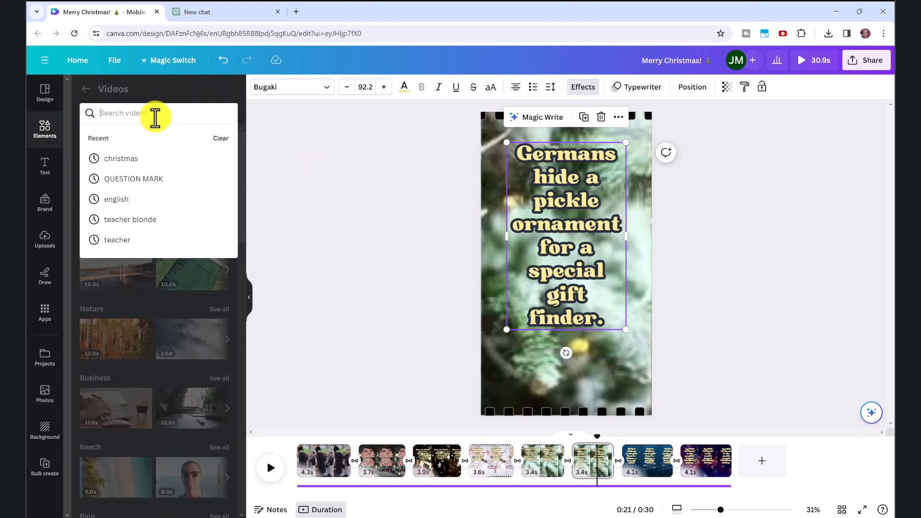
type("pickle")
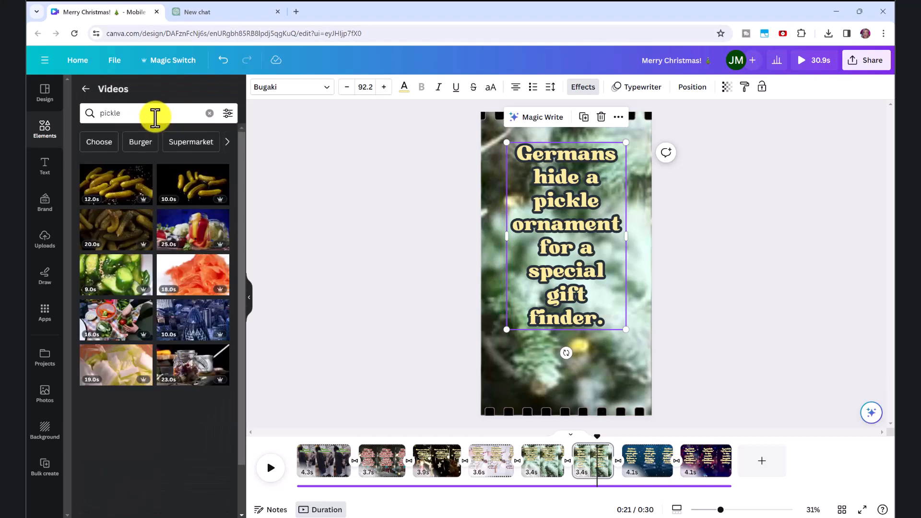
scroll("down", 3)
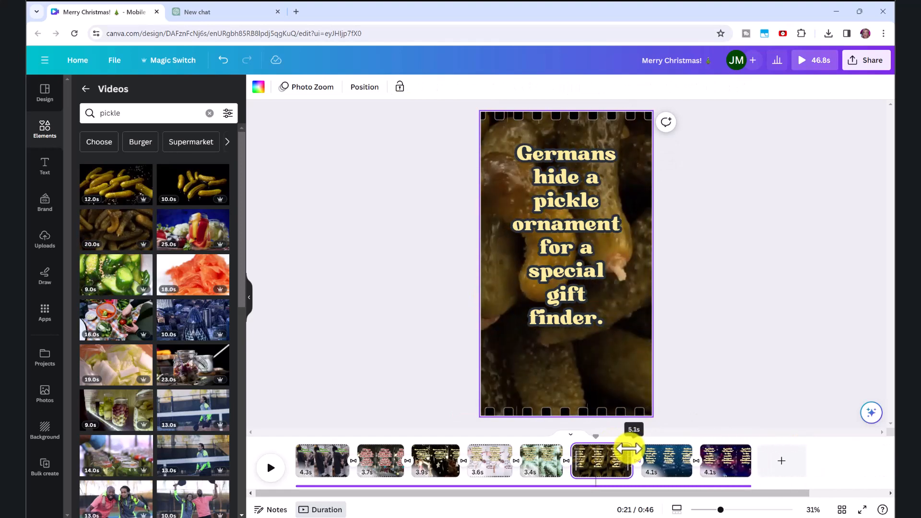
left_click_drag(631, 450, 622, 450)
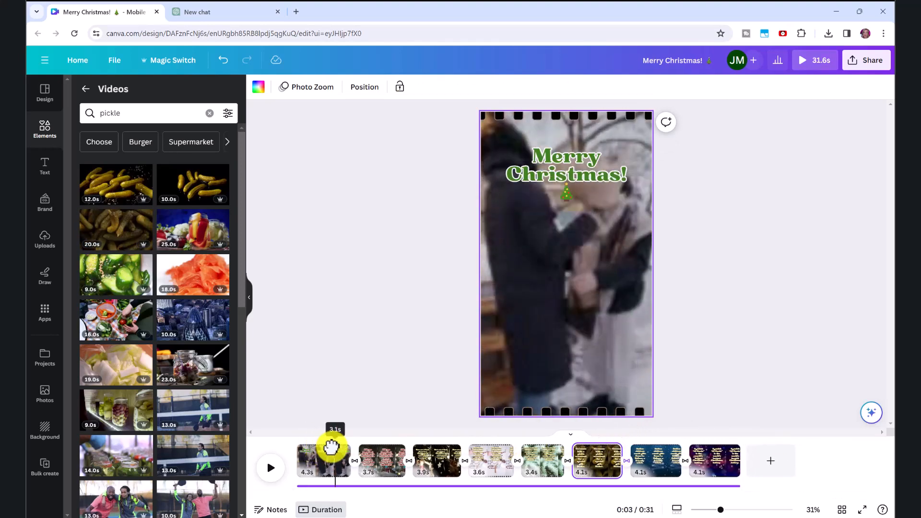
Step: Move the Merry Christmas slide to the end and extend the Krampus slide's duration
left_click(323, 460)
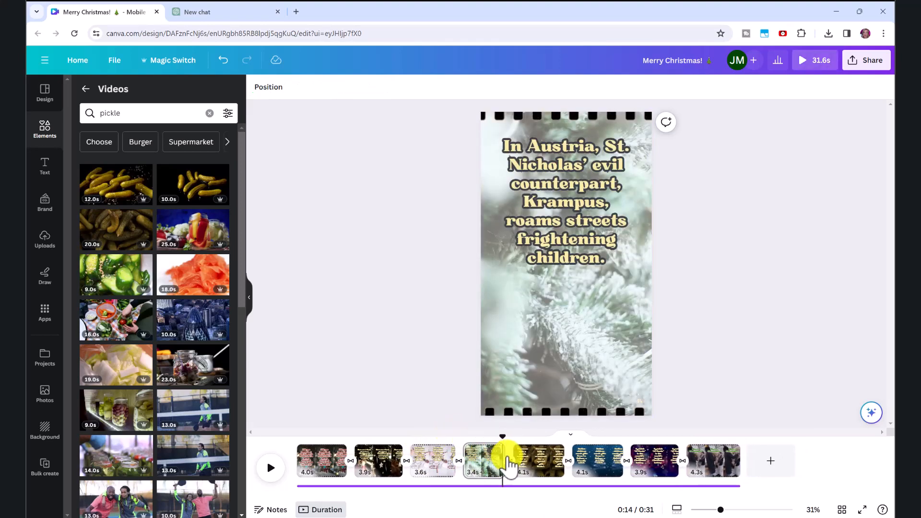
left_click(502, 461)
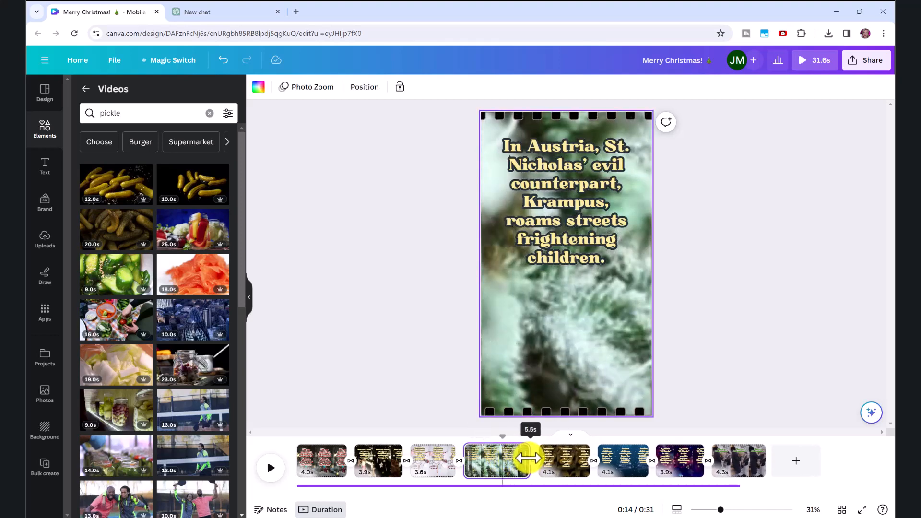
left_click_drag(528, 460, 497, 461)
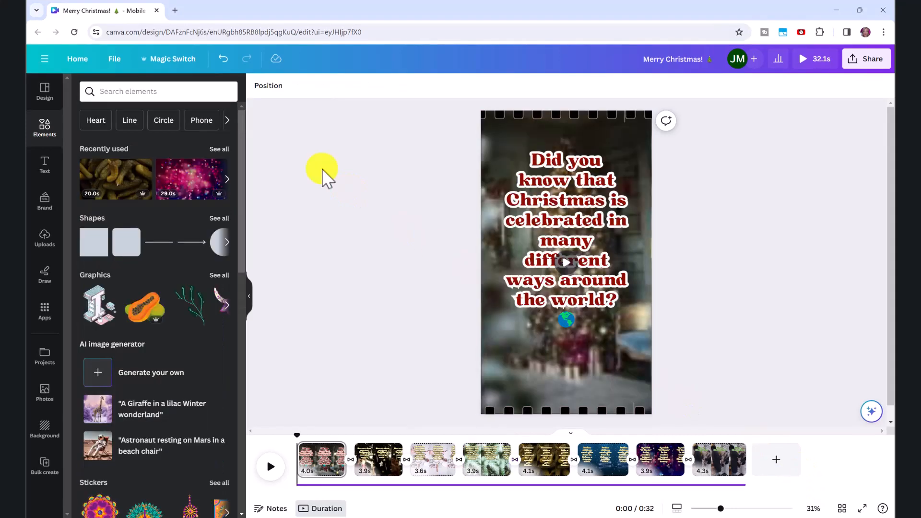
mouse_move(322, 187)
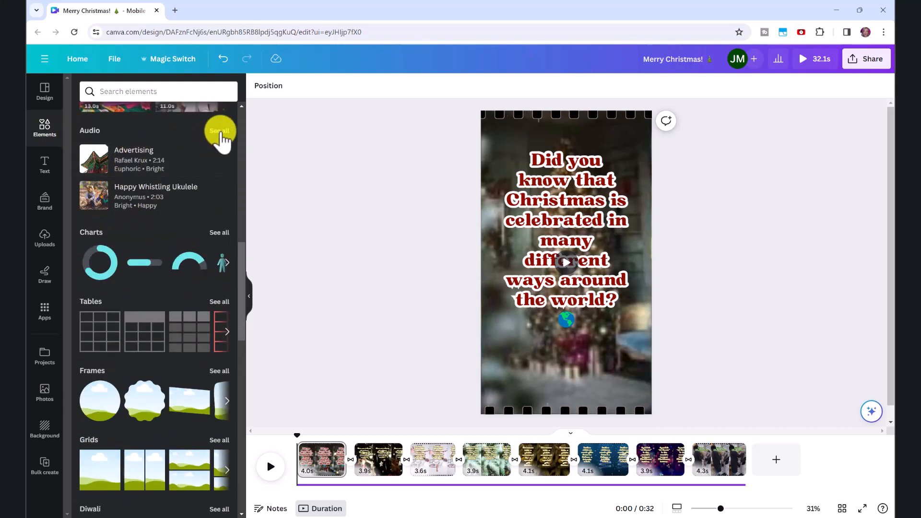
Step: Open the full audio library to find Christmas music tracks
left_click(219, 131)
type("Christmas")
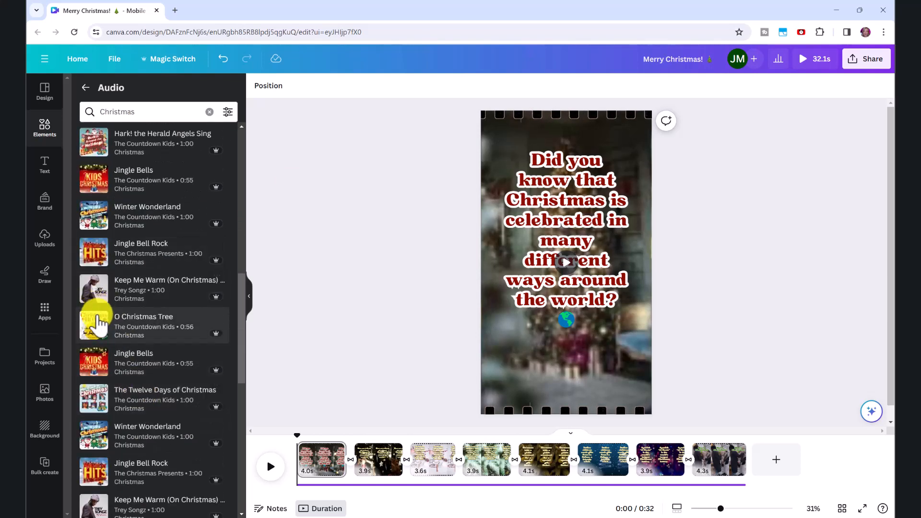
mouse_move(129, 291)
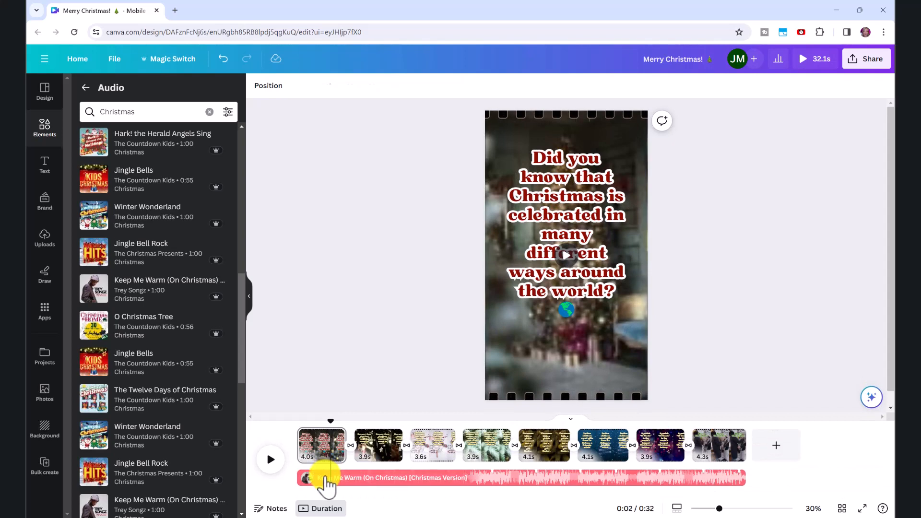
Step: Give Keep Me Warm (On Christmas) a short fade-in and fade-out and lower its volume
left_click(329, 478)
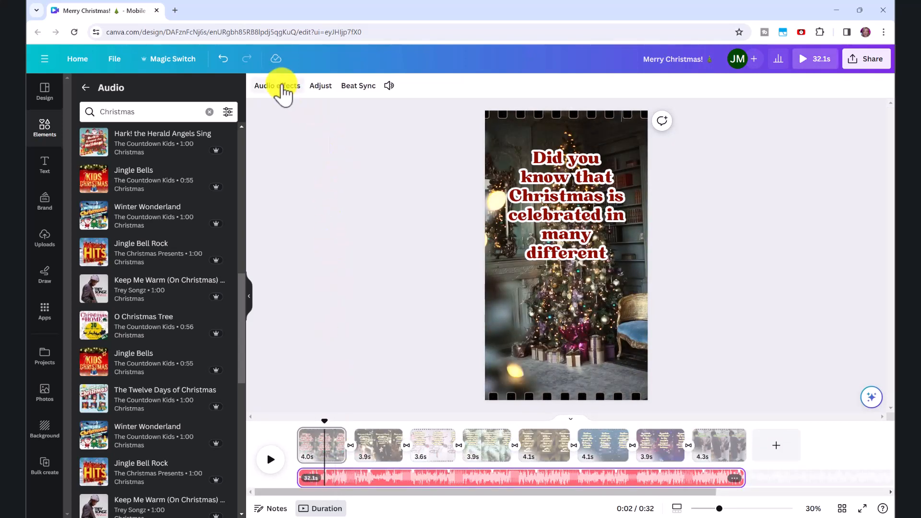
left_click(277, 86)
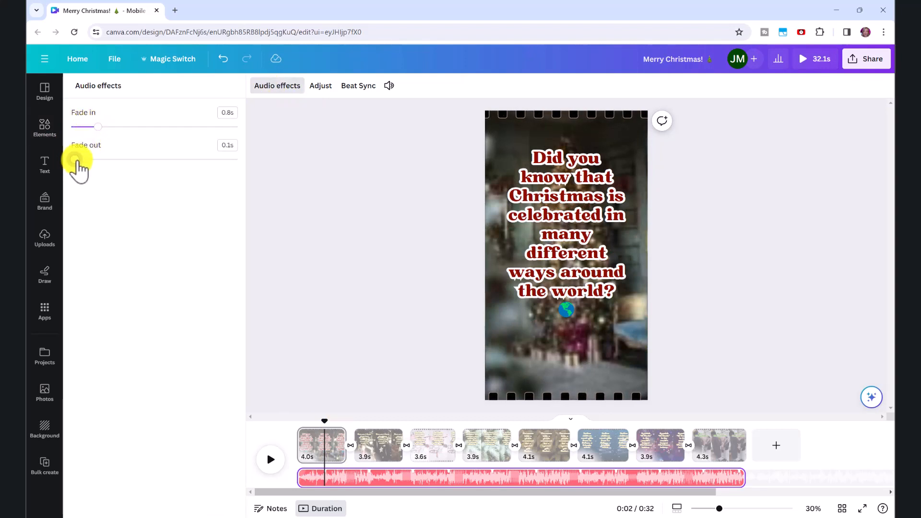
left_click(389, 86)
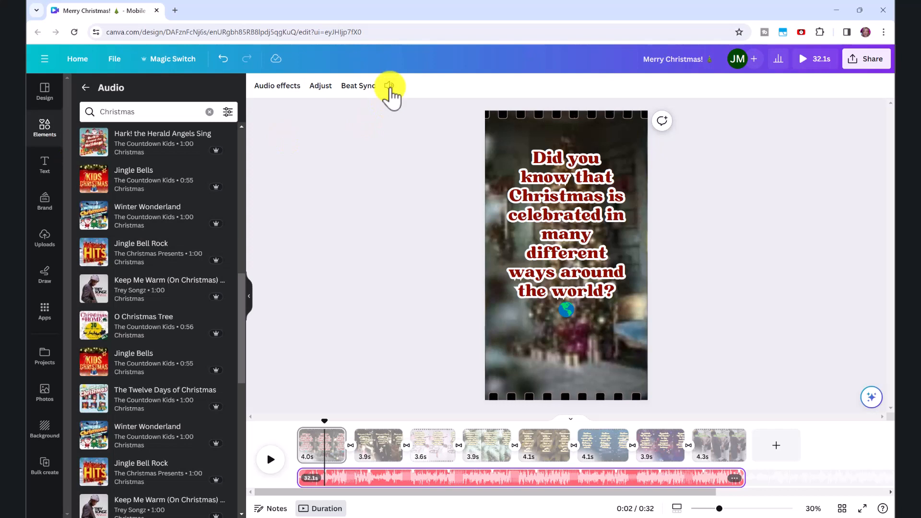
left_click(389, 86)
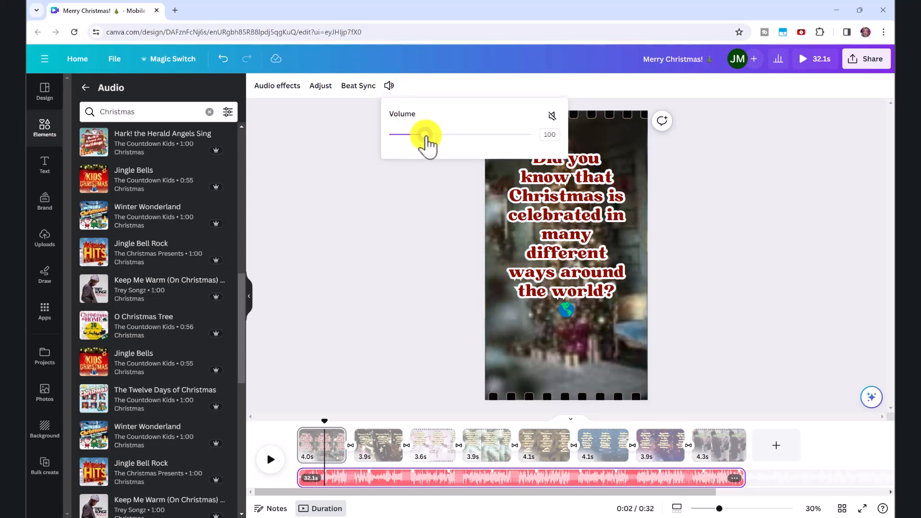
left_click_drag(426, 134, 401, 134)
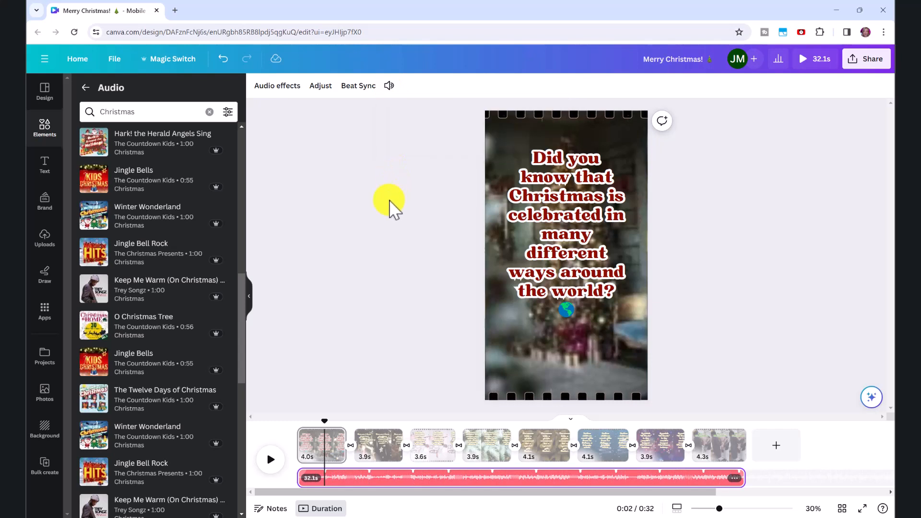
mouse_move(856, 225)
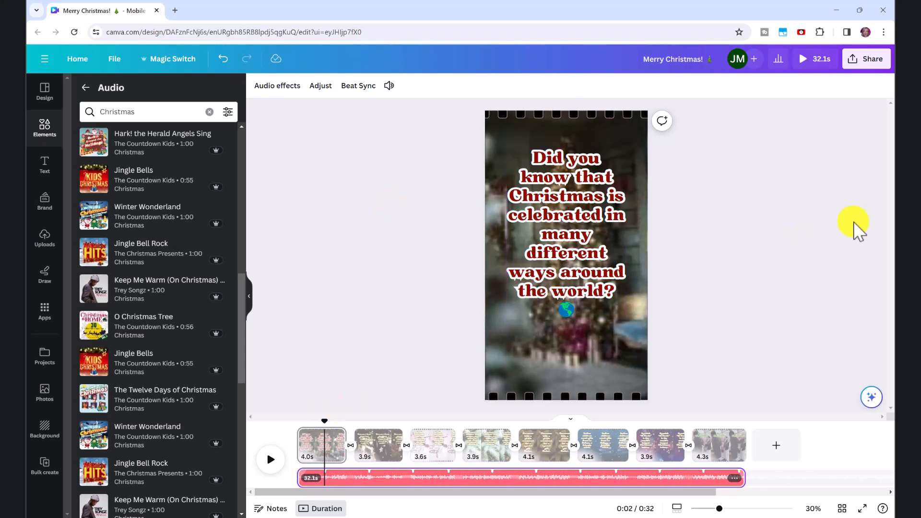
Step: Download all eight pages of the Christmas short as a 1080p MP4
left_click(871, 58)
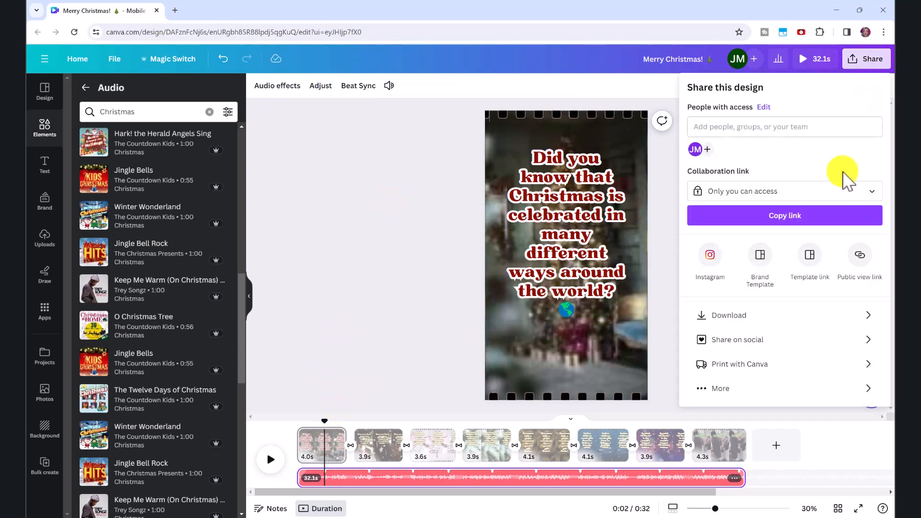
left_click(728, 316)
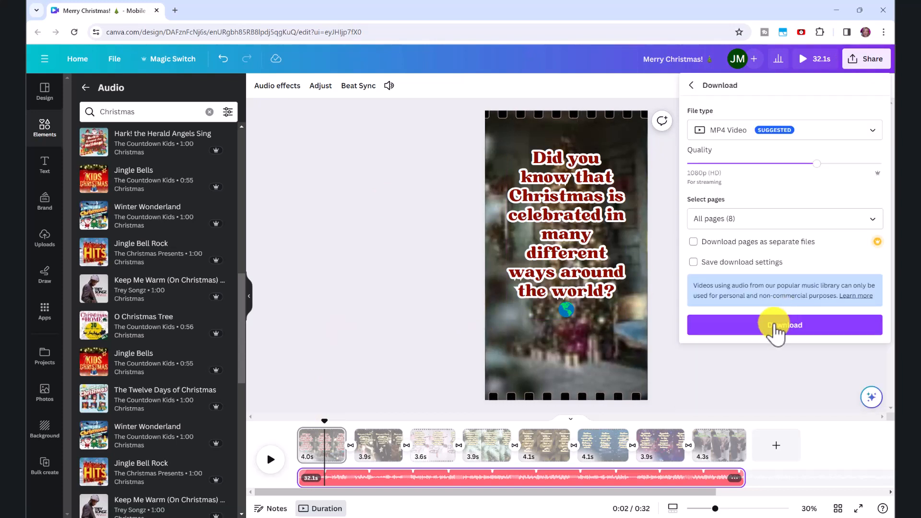
left_click(784, 325)
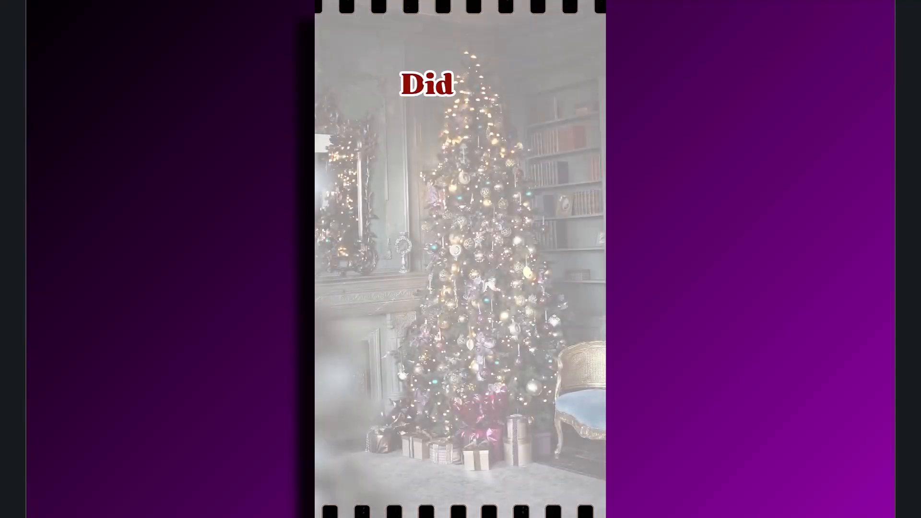